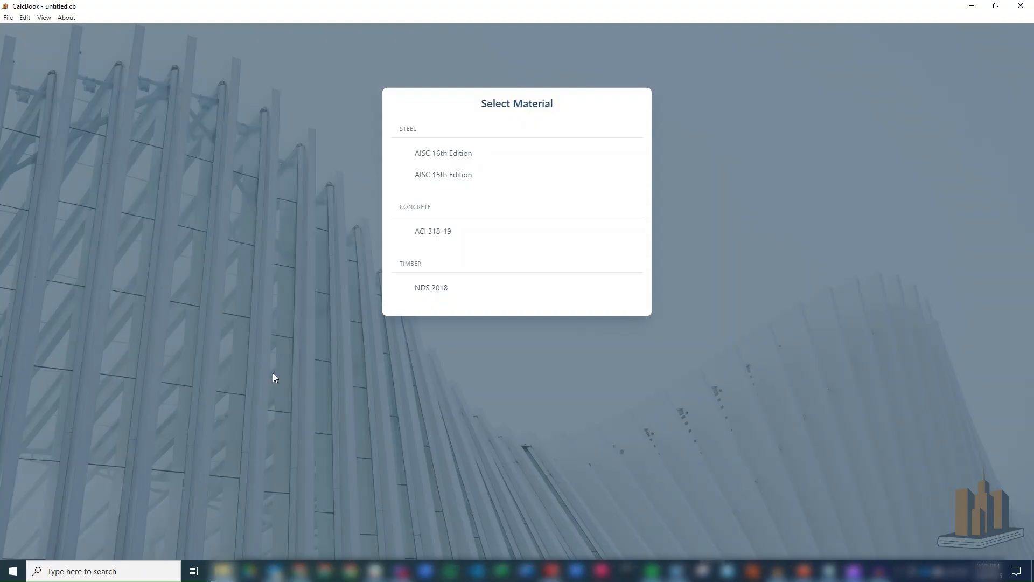
mouse_move(472, 291)
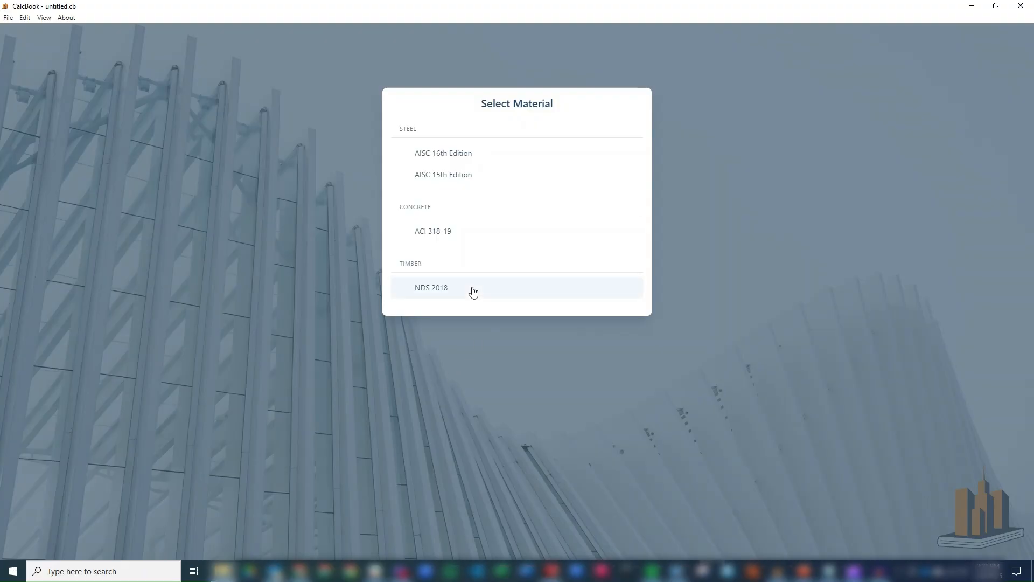
- Create an NDS 2018 Timber Member Design with Flexure (Strong Axis) and Shear (Strong) checks
left_click(431, 287)
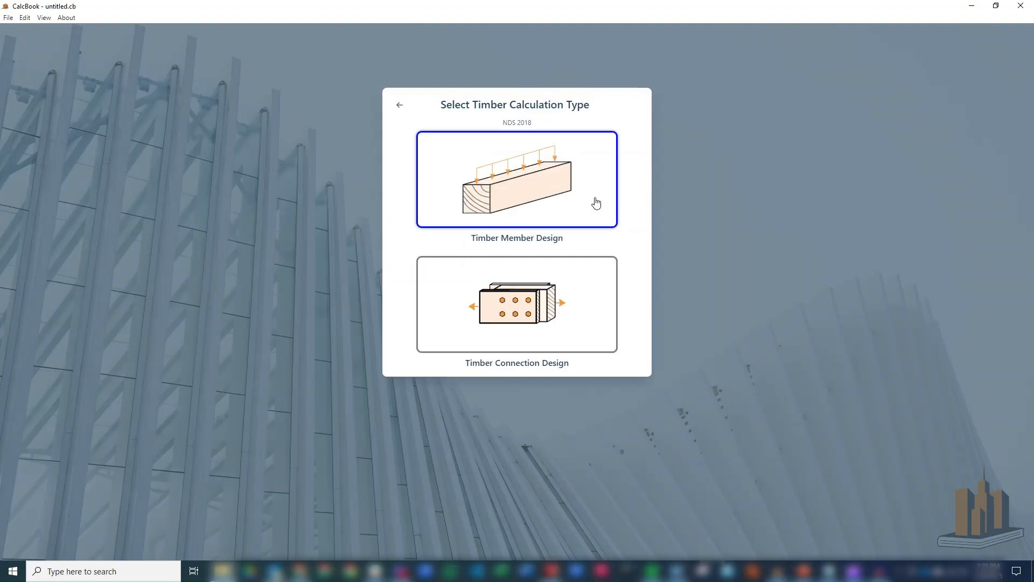
left_click(517, 180)
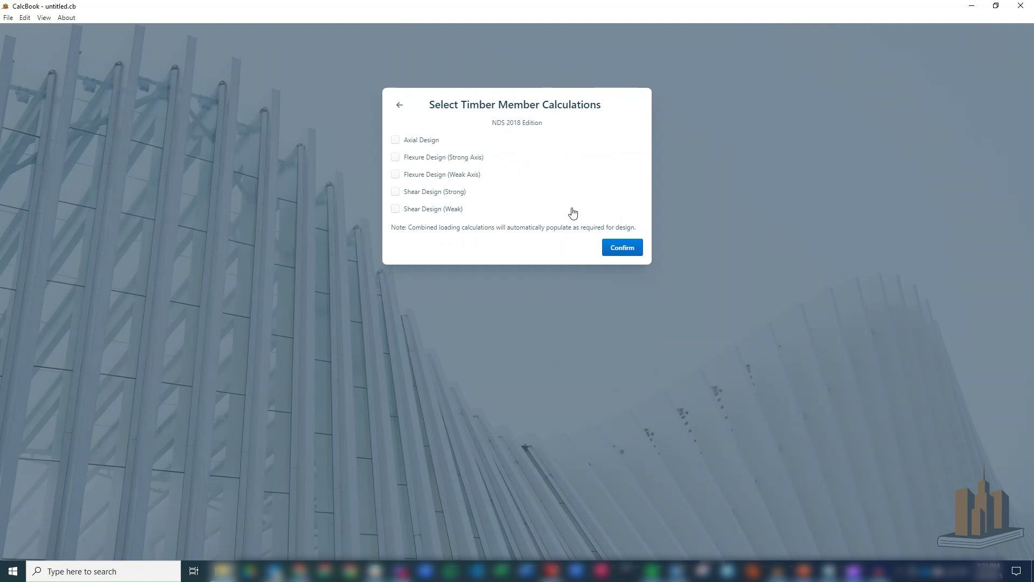
left_click(395, 157)
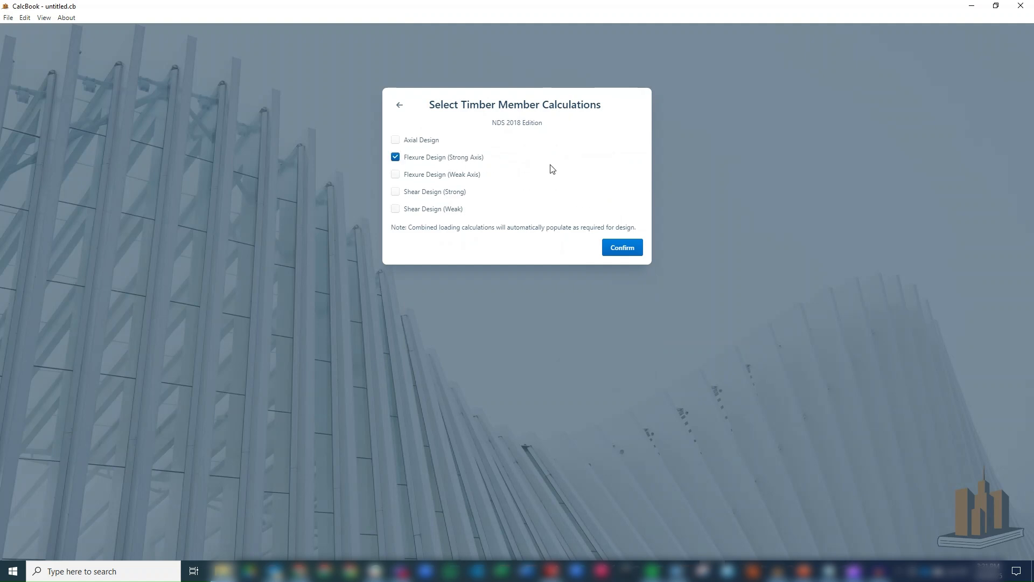
left_click(395, 191)
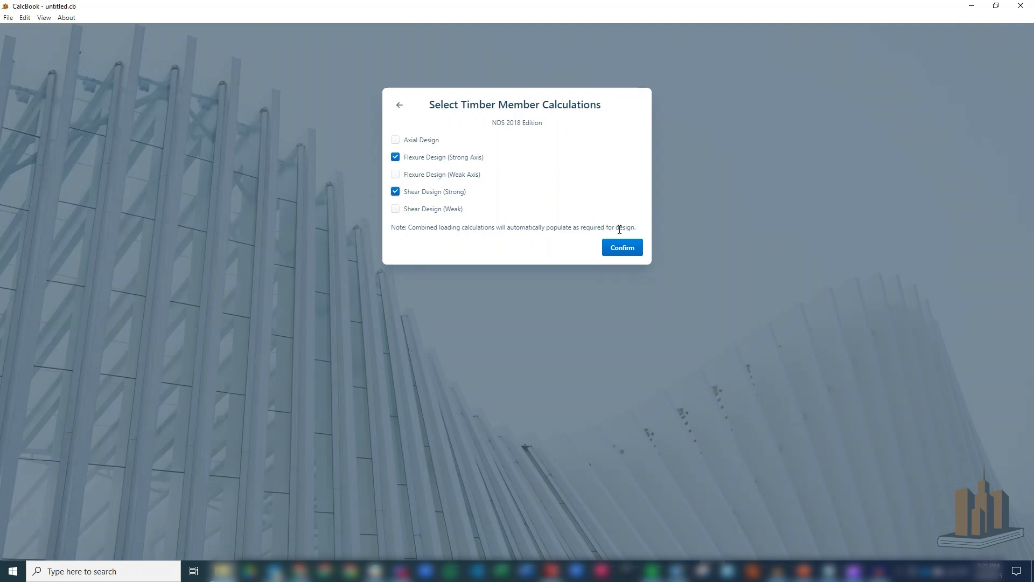
left_click(620, 247)
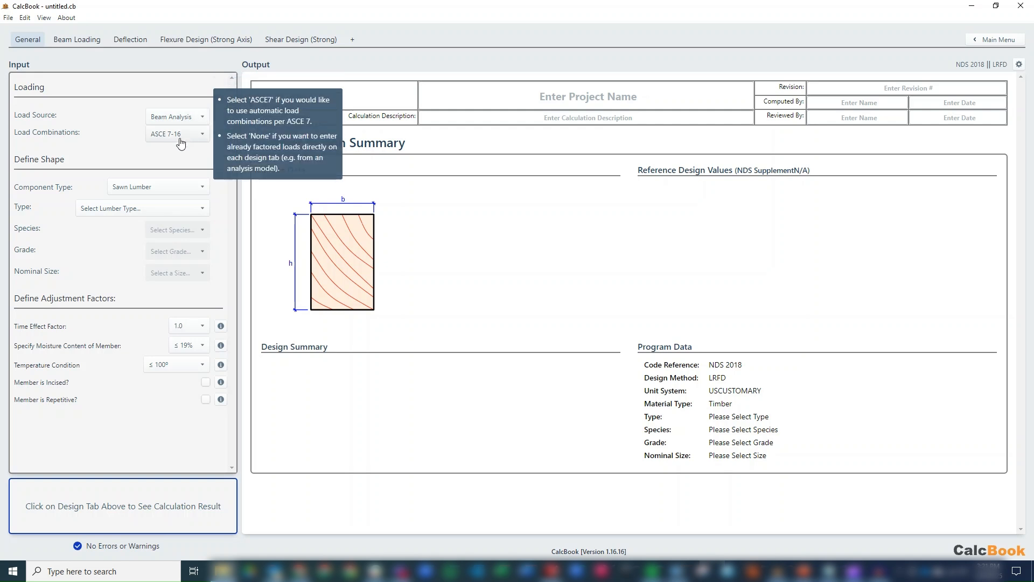
mouse_move(204, 182)
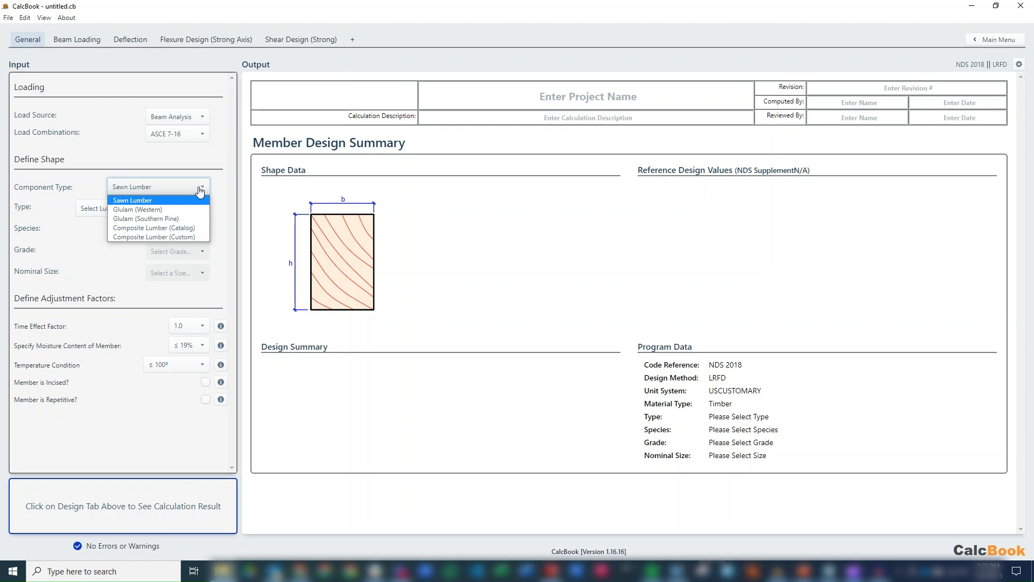
mouse_move(195, 218)
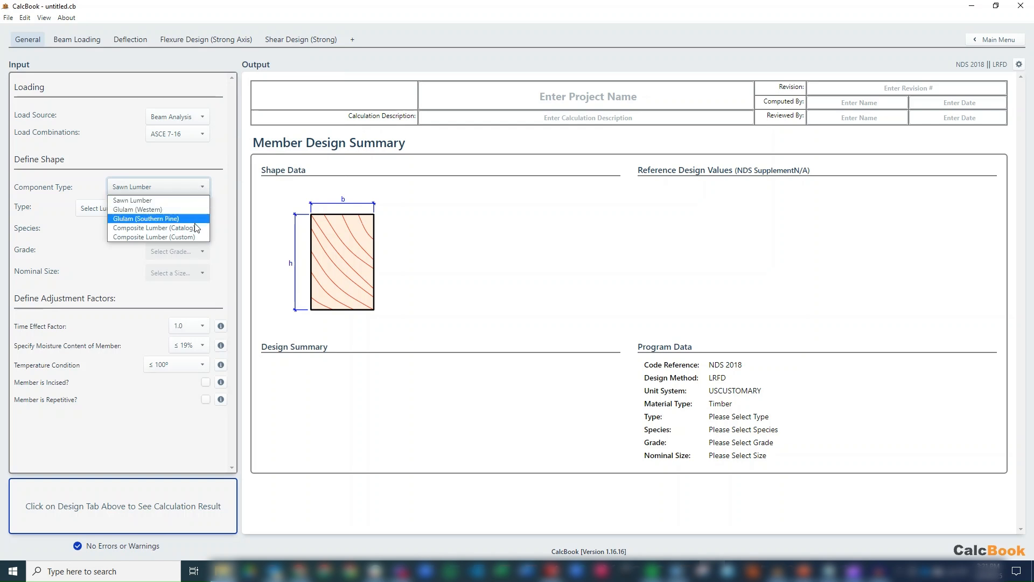
mouse_move(155, 227)
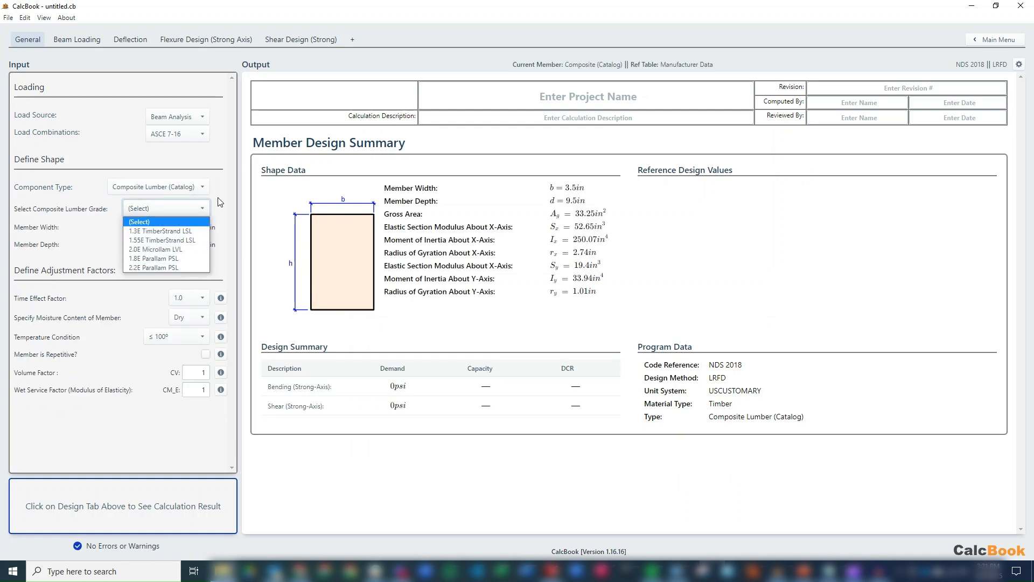
- Set the Component Type to Composite Lumber (Custom) in the General tab
left_click(201, 187)
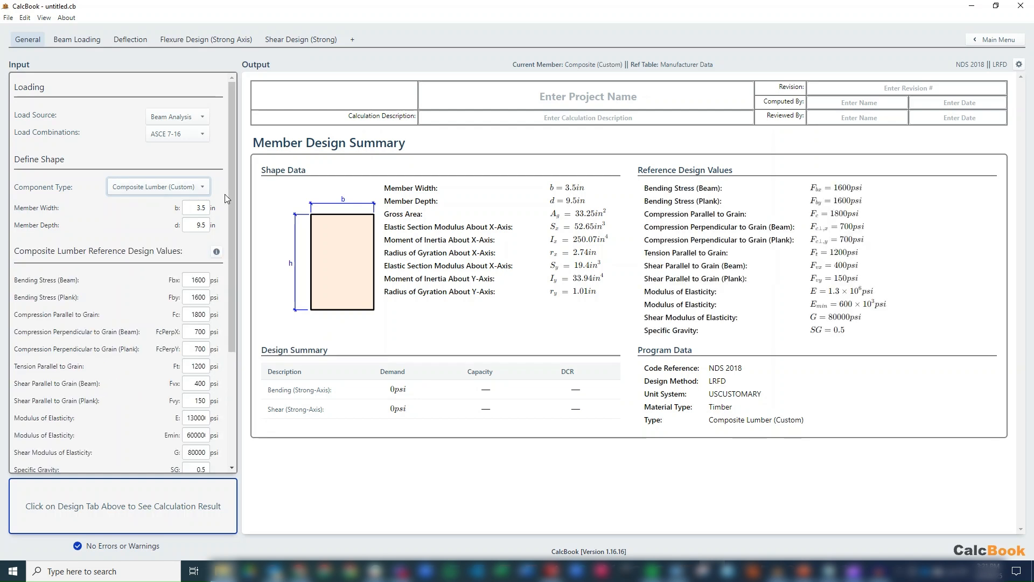
mouse_move(211, 188)
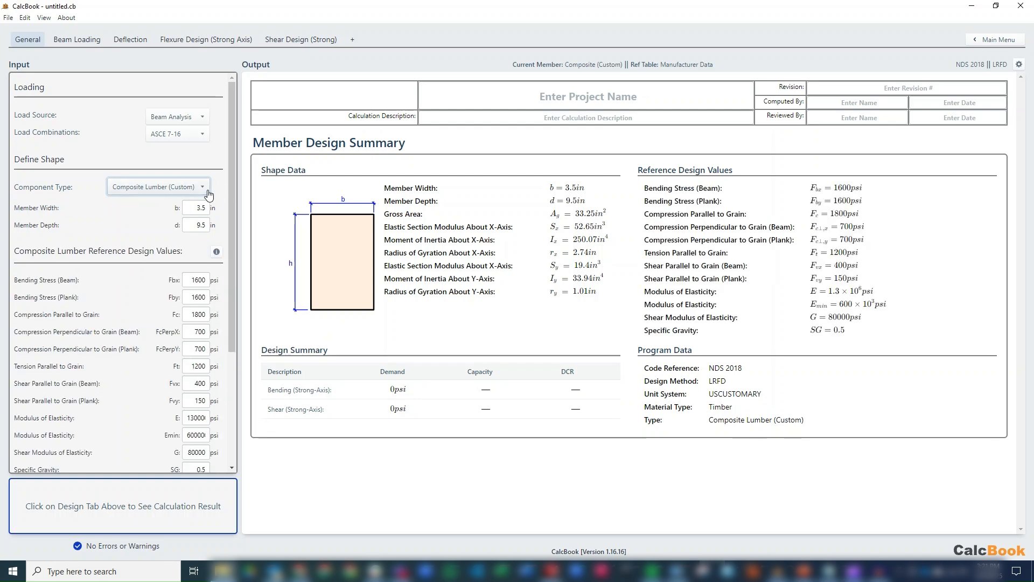
left_click(156, 186)
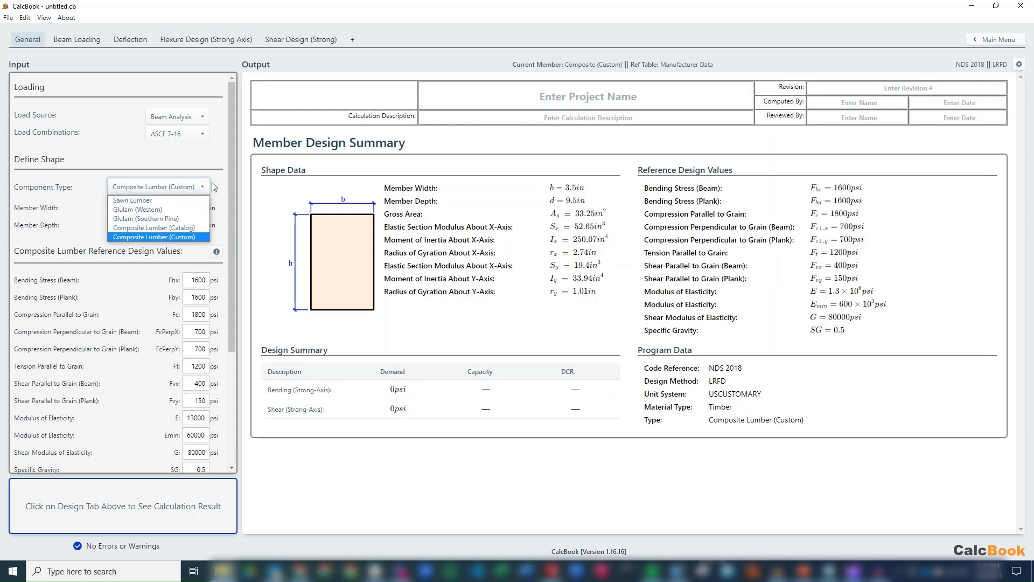
left_click(157, 236)
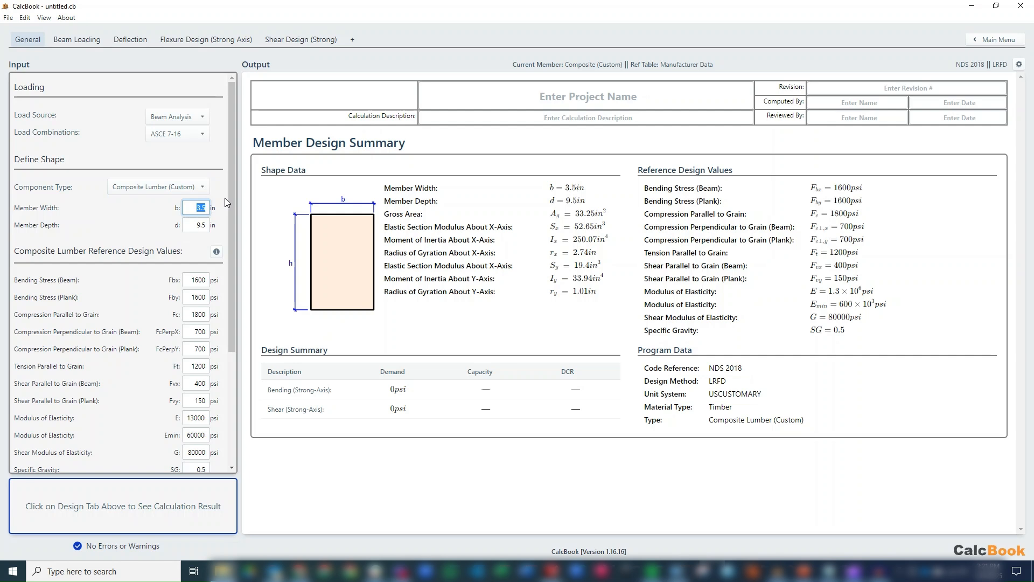
- Enter member width 5.25 in and depth 9.25 in, then scroll to the LVL properties
type("5.25")
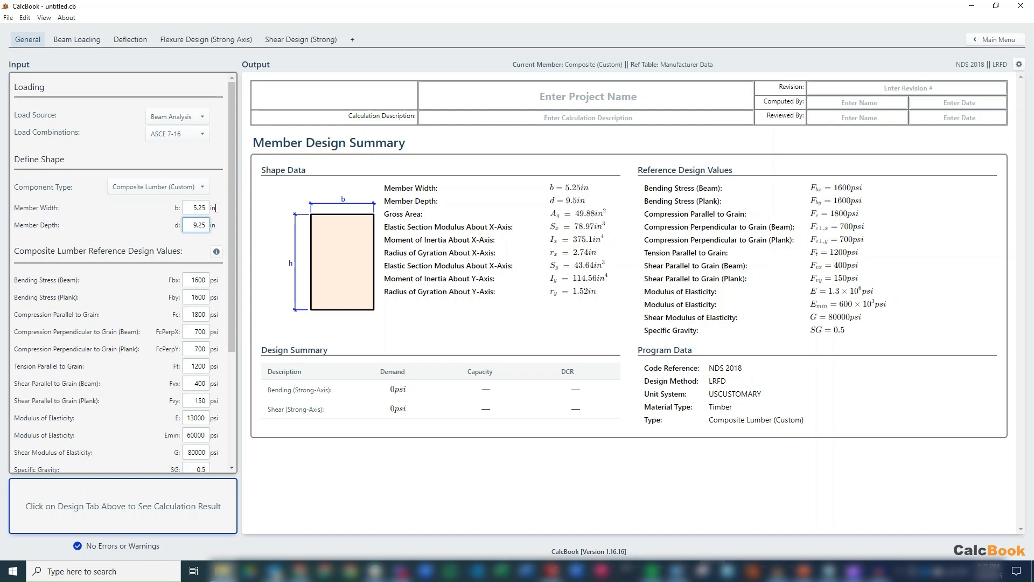
type("9.25")
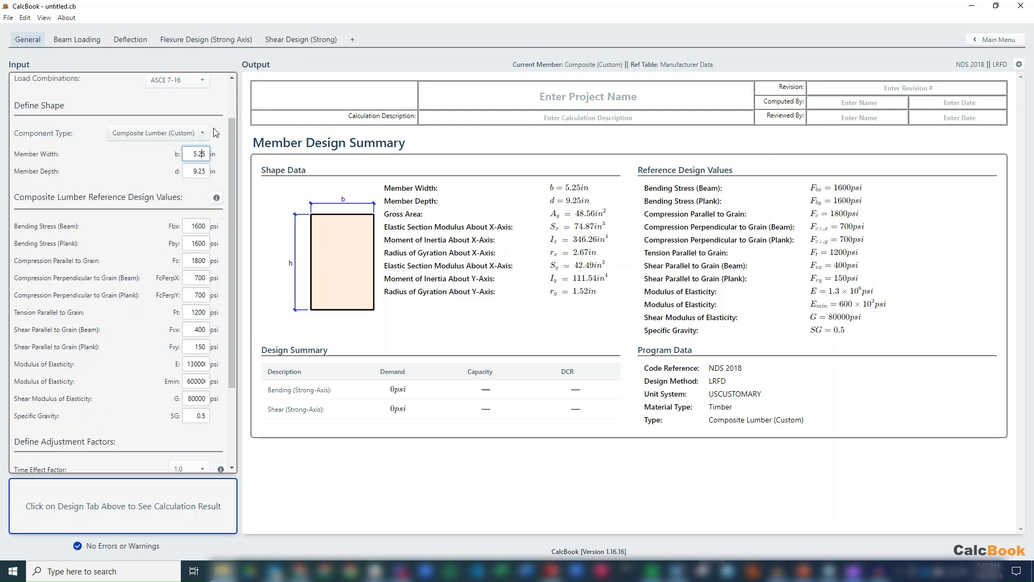
scroll("down", 3)
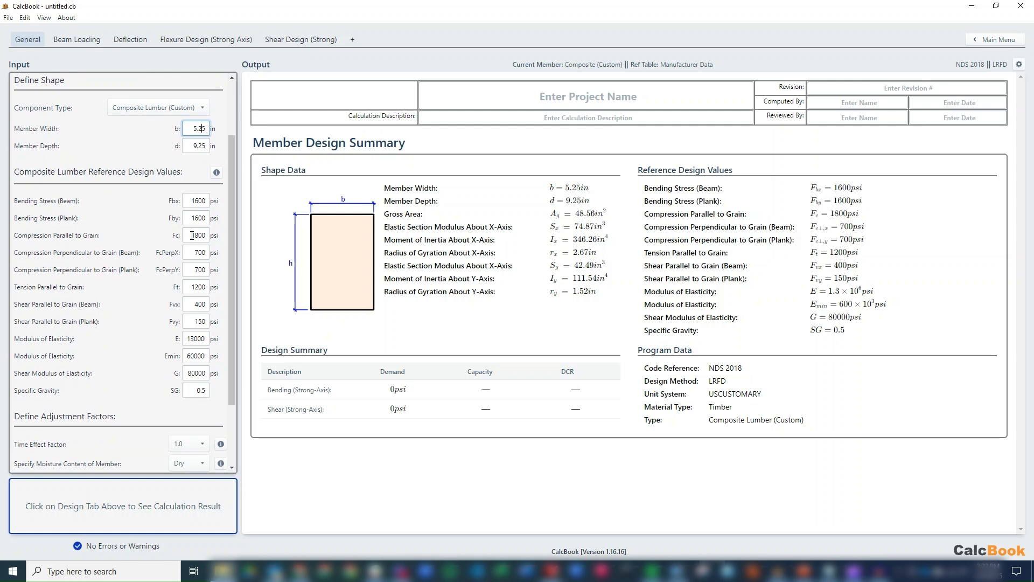
left_click(196, 201)
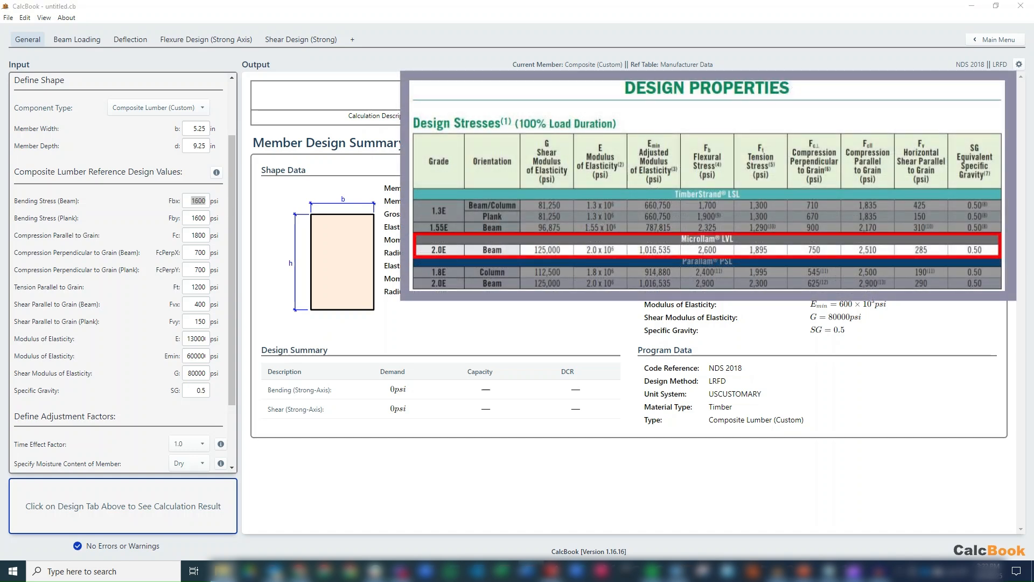
mouse_move(240, 206)
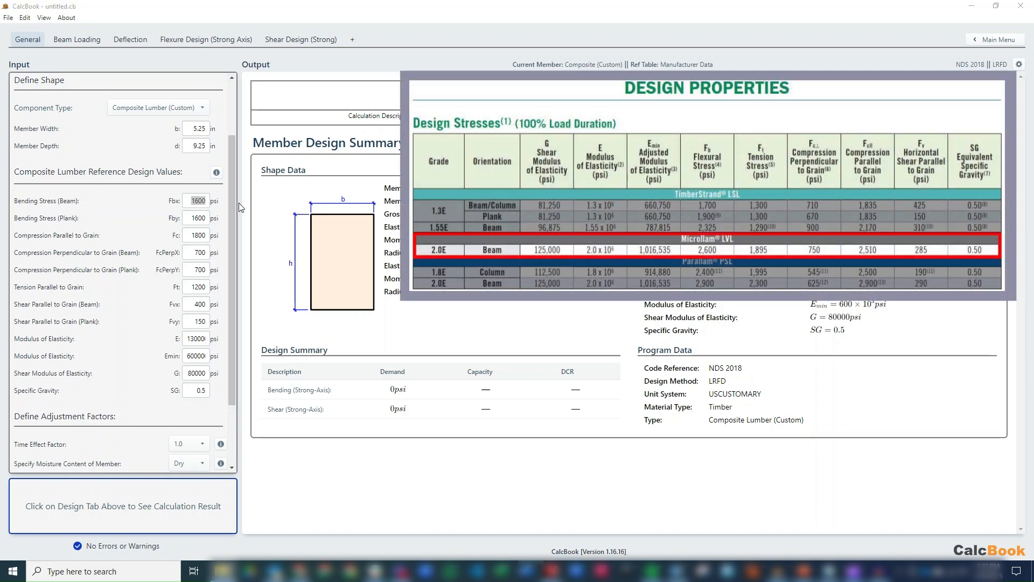
- Edit the beam bending stress Fbx value toward 2600 psi
left_click(196, 200)
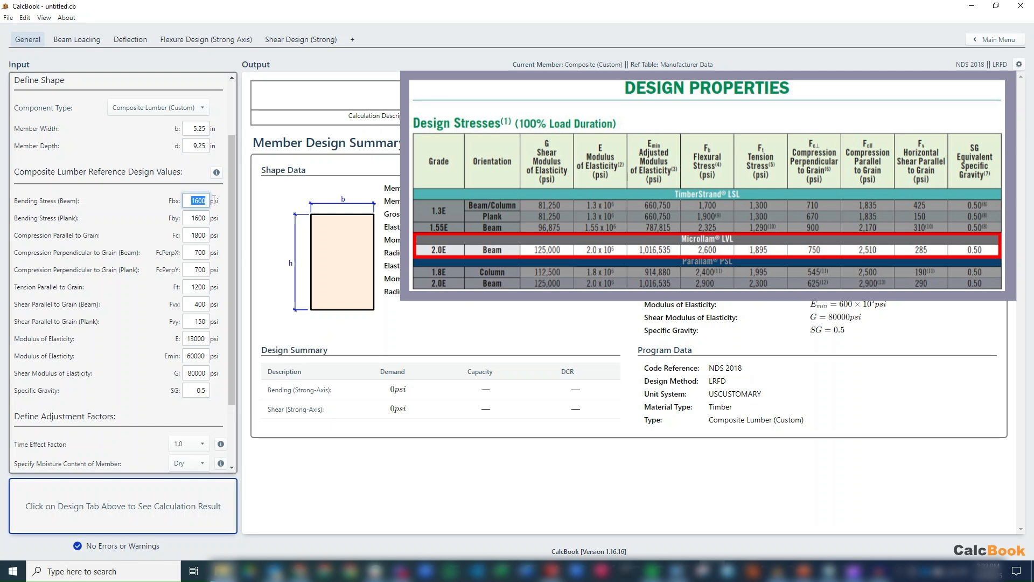
type("3")
type("2600")
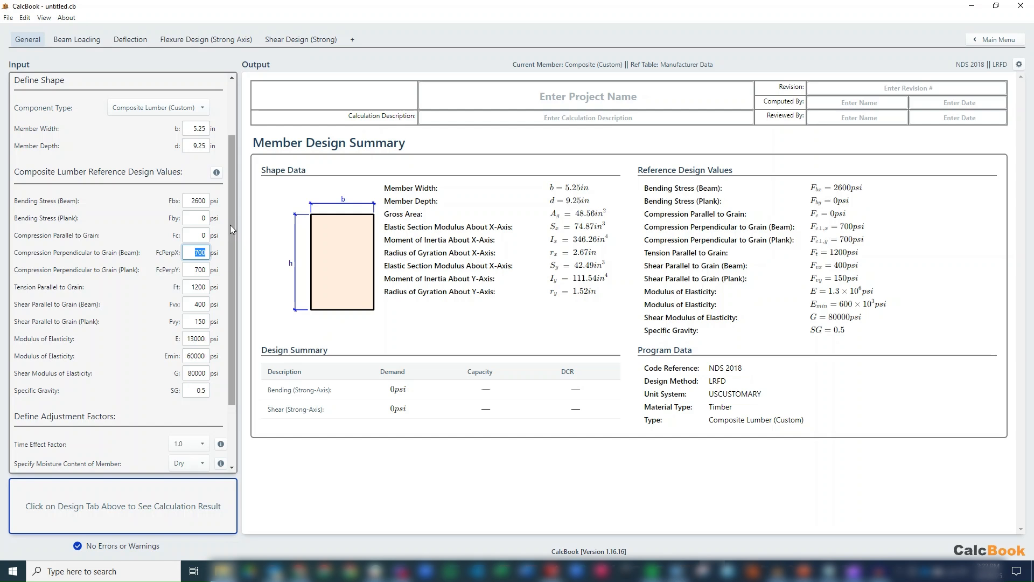
- Enter 750 psi perpendicular compression and 285 psi shear stress
type("750")
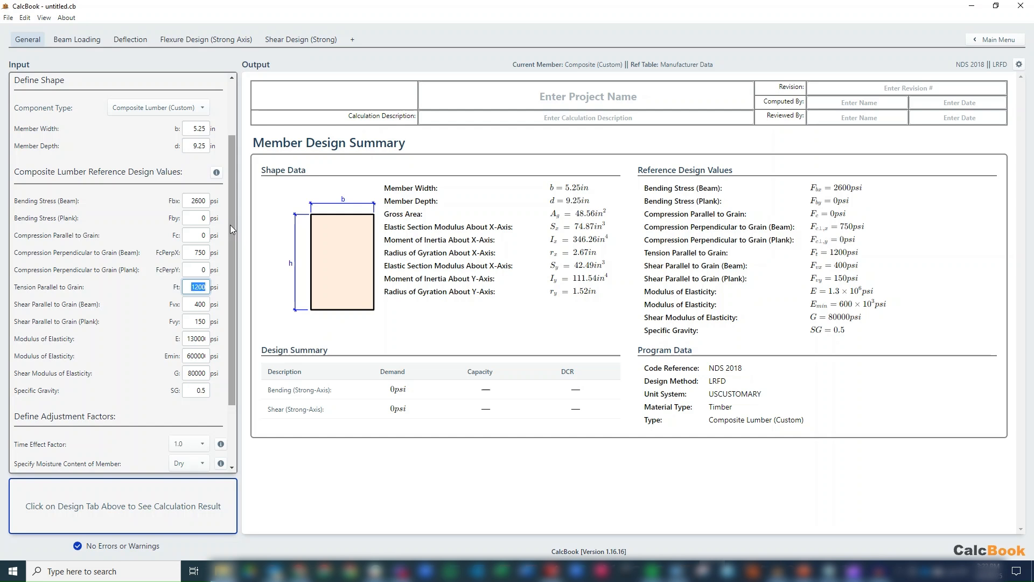
left_click(196, 304)
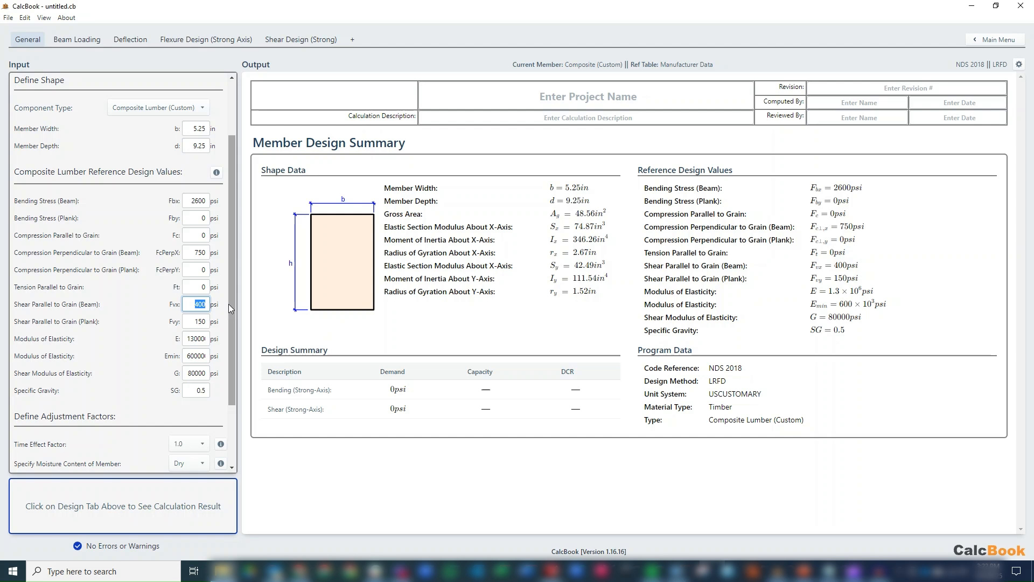
type("285")
left_click(196, 321)
type("0")
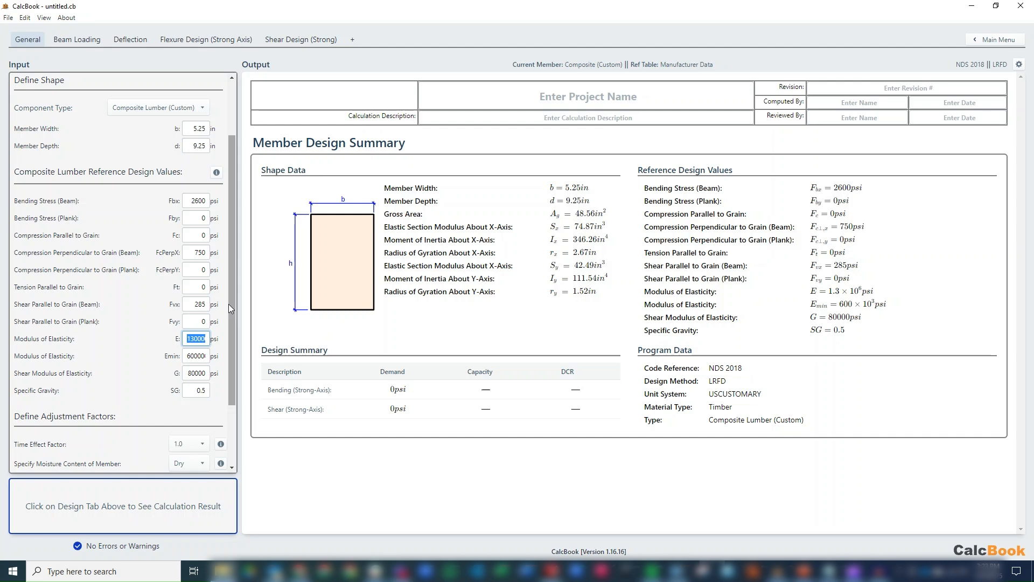
type("3")
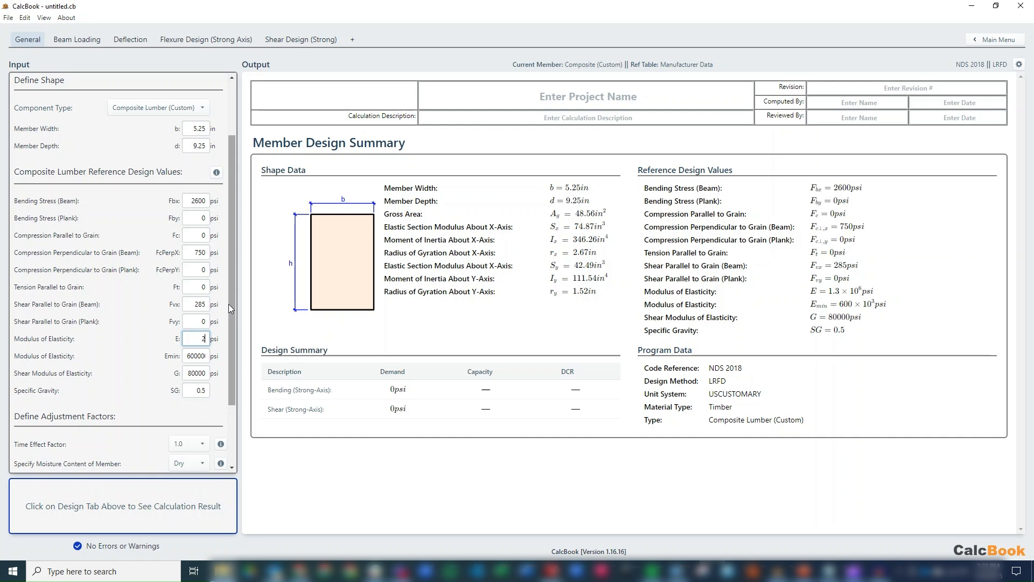
- Set modulus of elasticity to 2,000,000 psi and shear modulus G to 125,000 psi
type("100000")
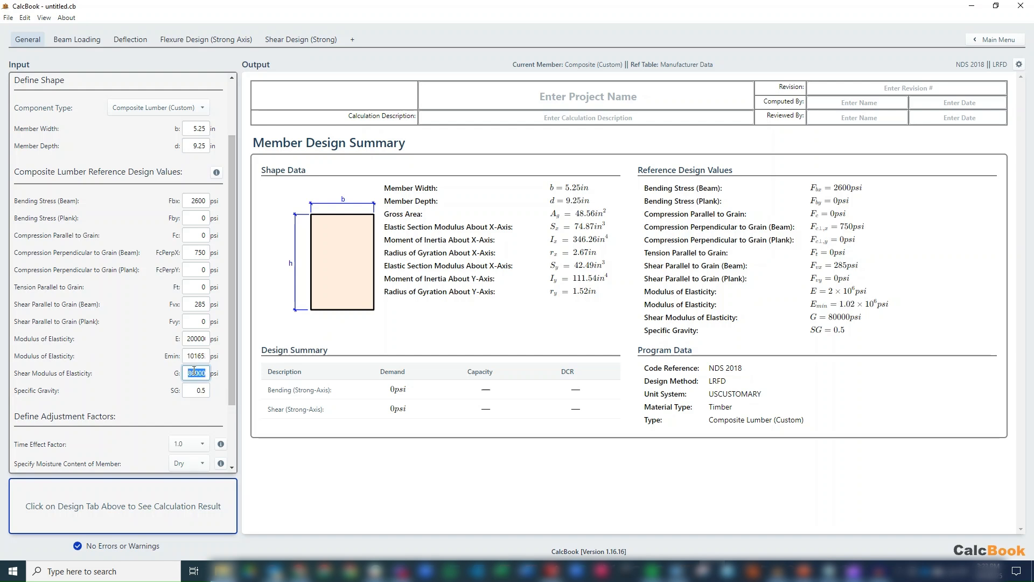
type("125")
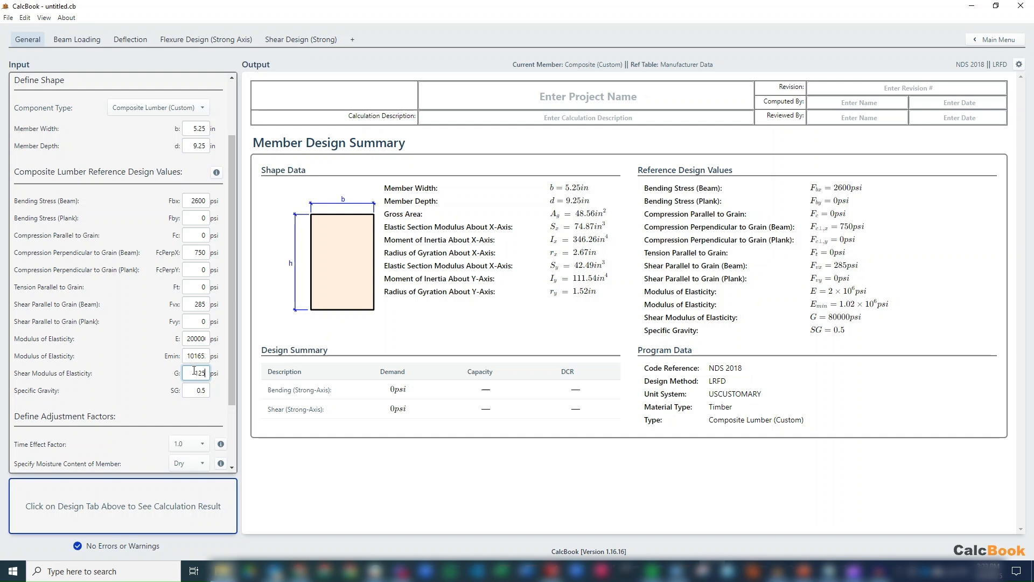
type("25000")
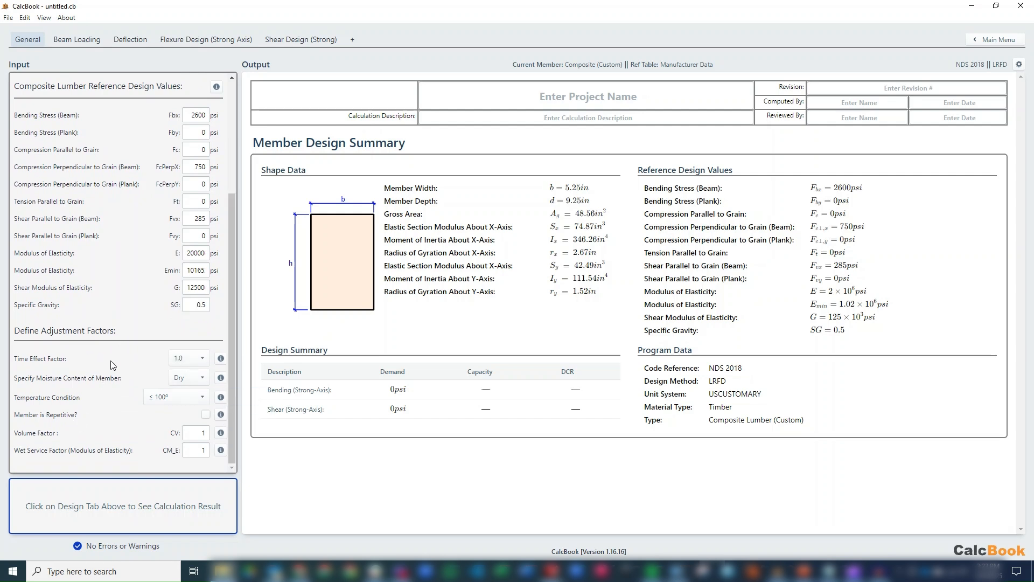
mouse_move(1018, 64)
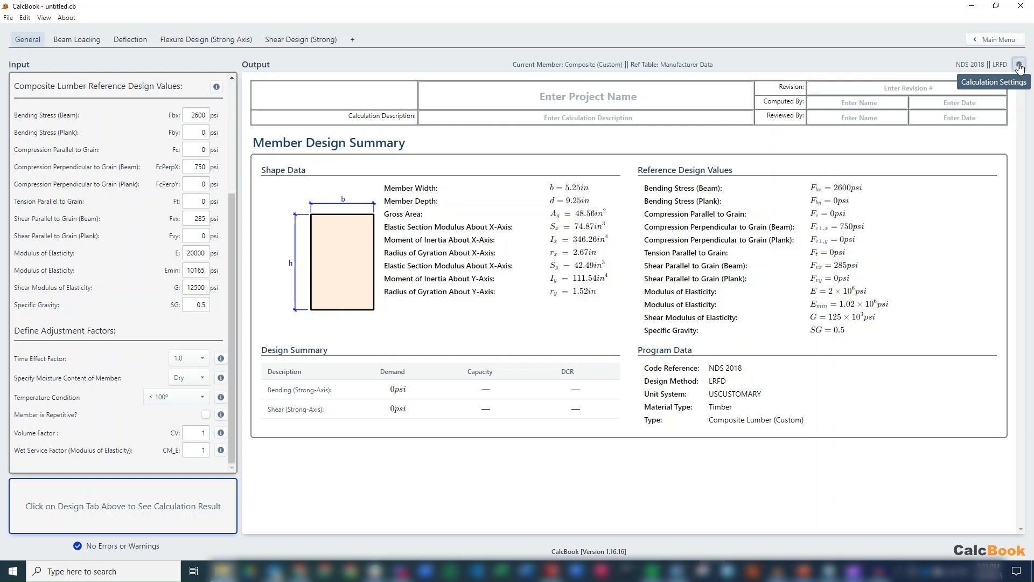
- Switch the design method from LRFD to ASD in Calculation Settings
left_click(1019, 65)
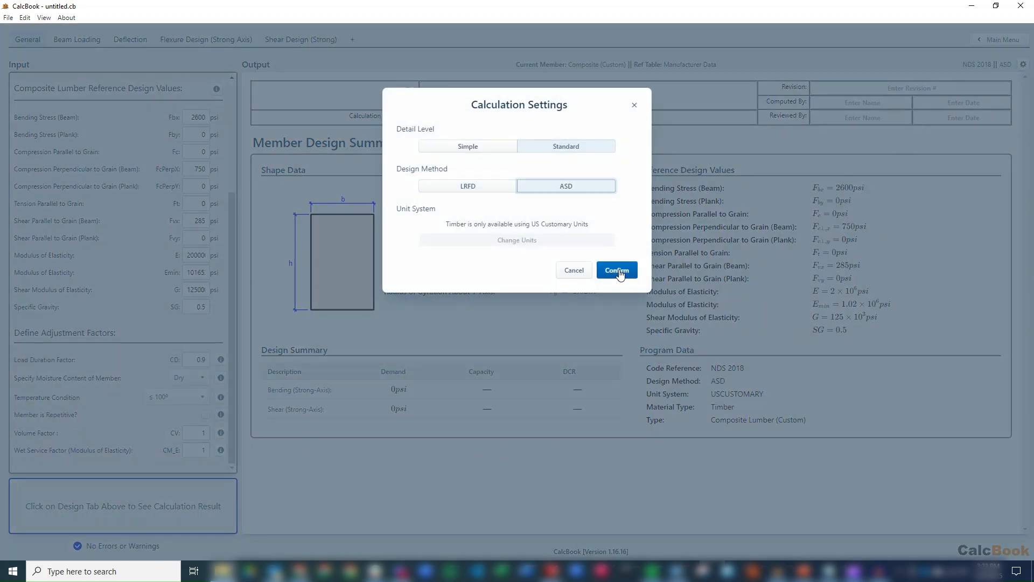
left_click(615, 270)
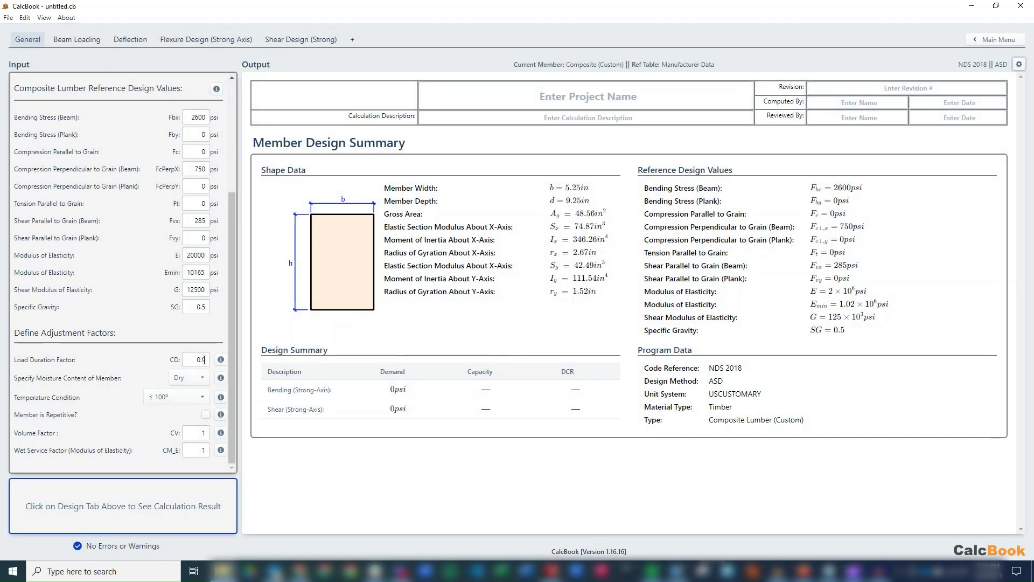
- Review the load duration factor tooltip, set CD to 1.0, and open Beam Loading
left_click(221, 359)
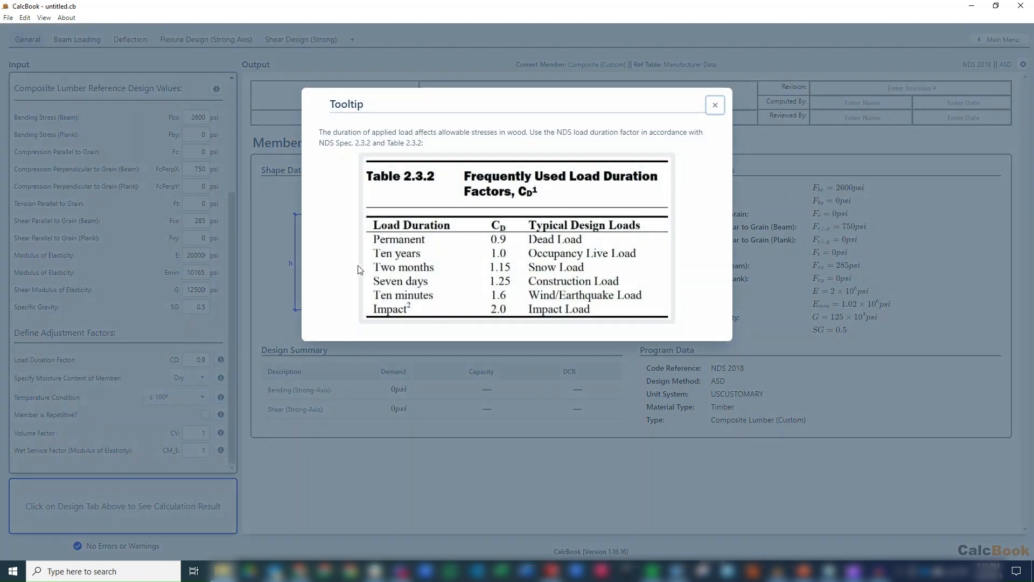
mouse_move(648, 256)
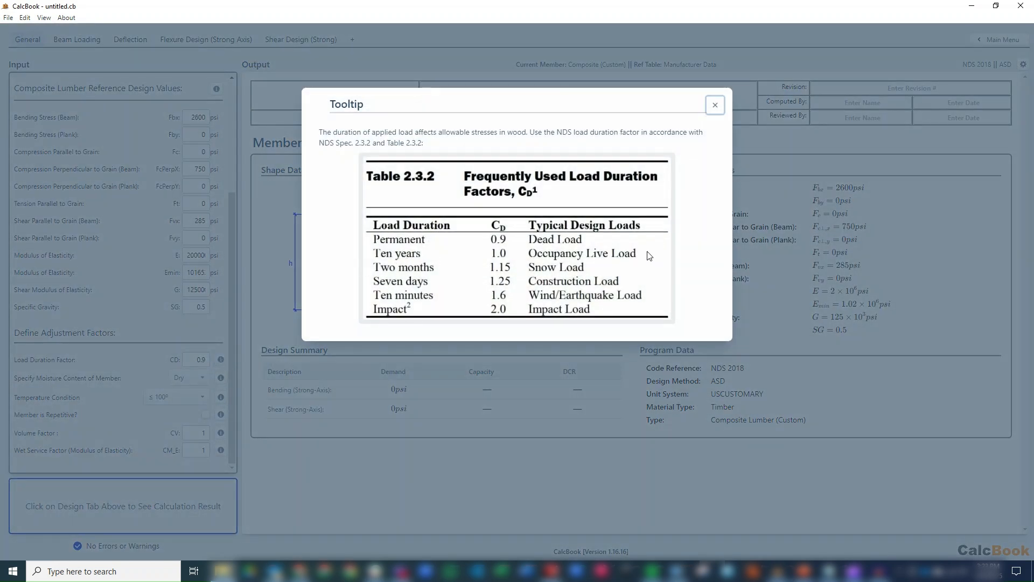
left_click(714, 104)
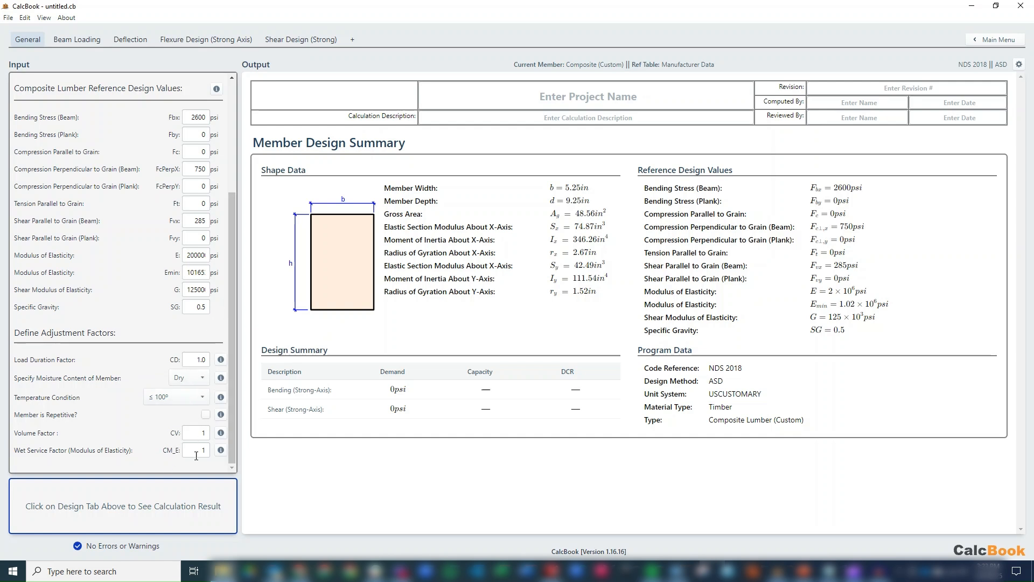
mouse_move(74, 441)
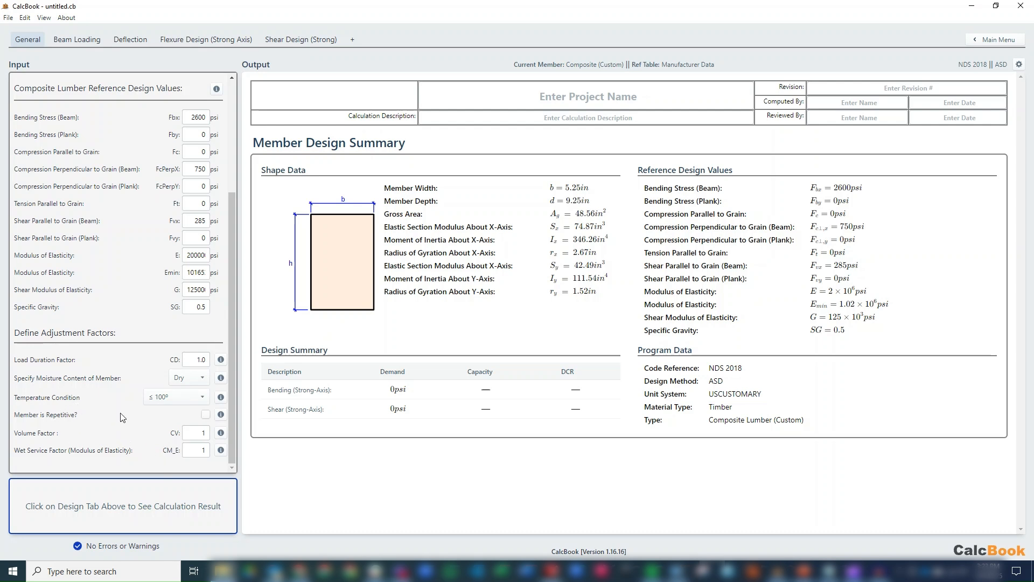
mouse_move(65, 458)
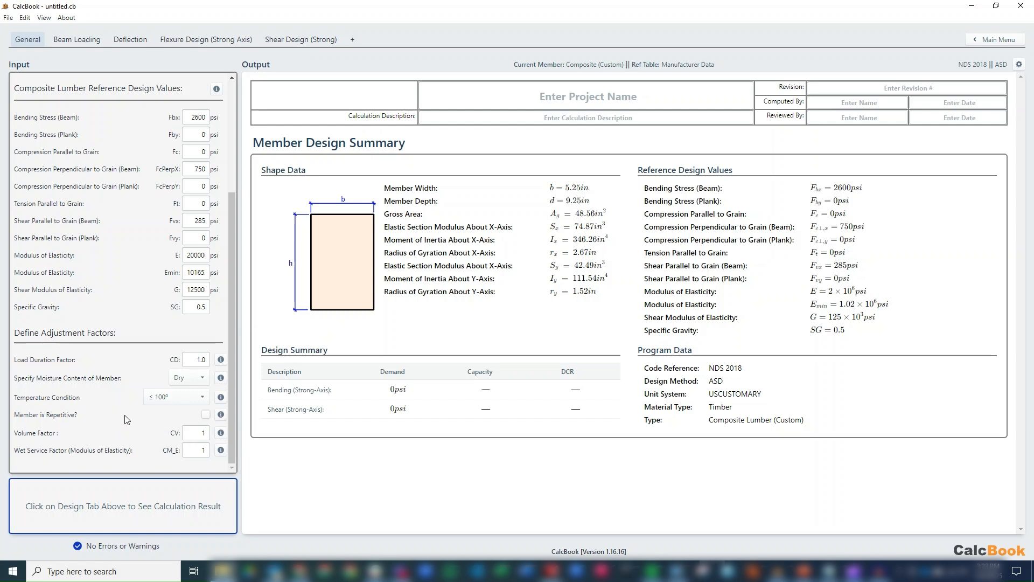
left_click(77, 40)
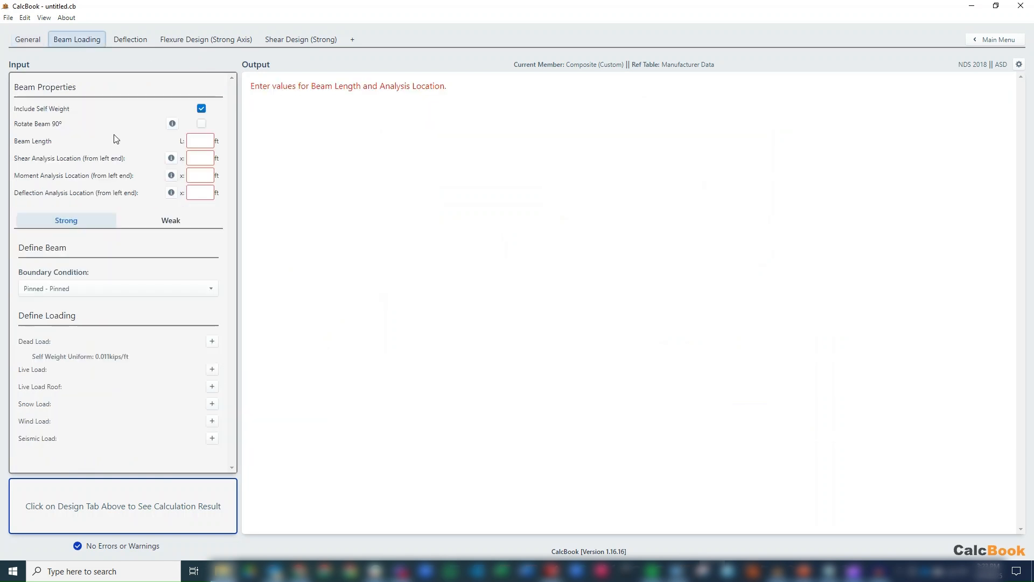
- Enter beam length 16 ft, shear location 0 ft, and moment/deflection locations 8 ft
left_click(199, 140)
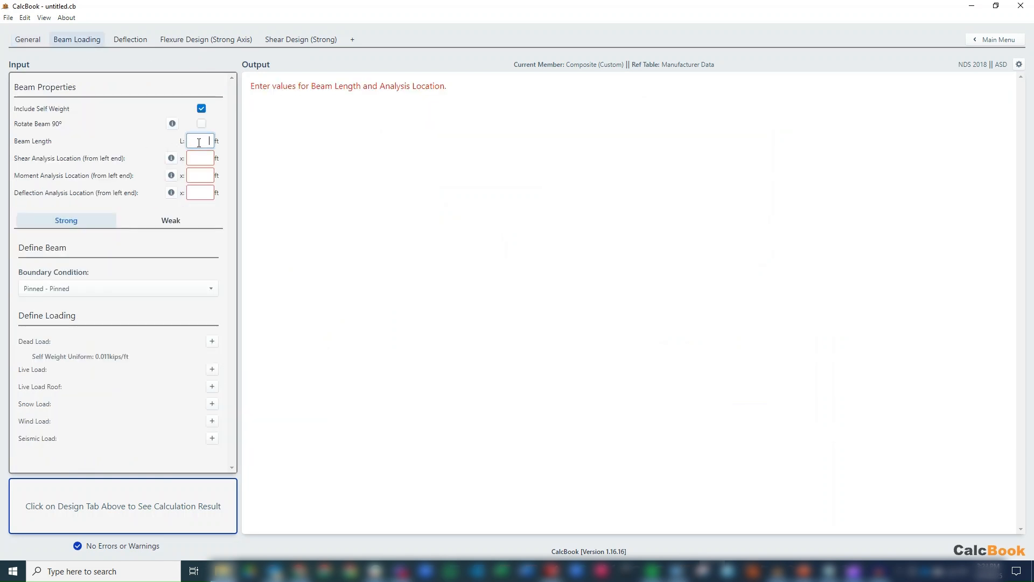
type("16")
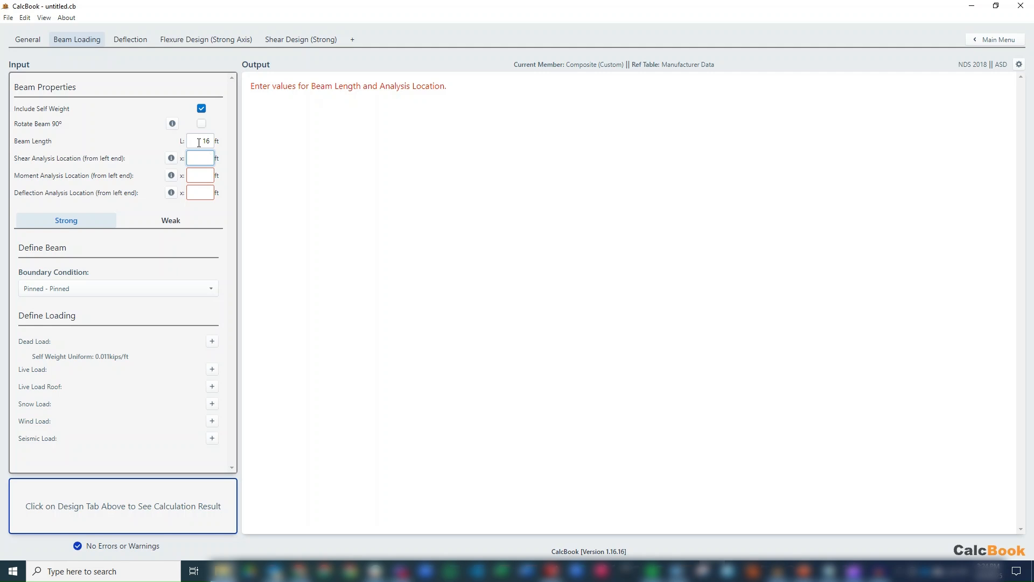
type("0")
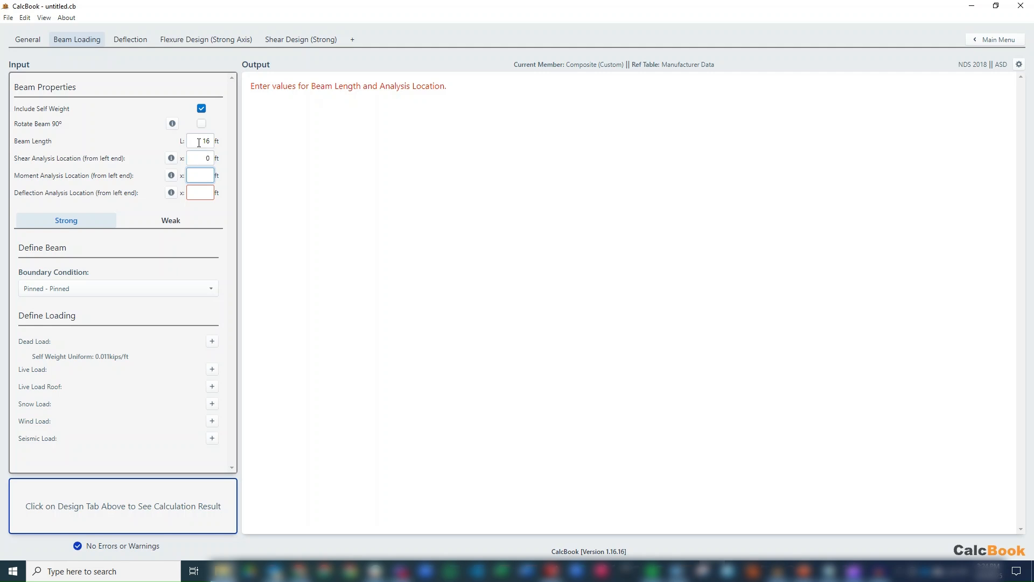
type("8")
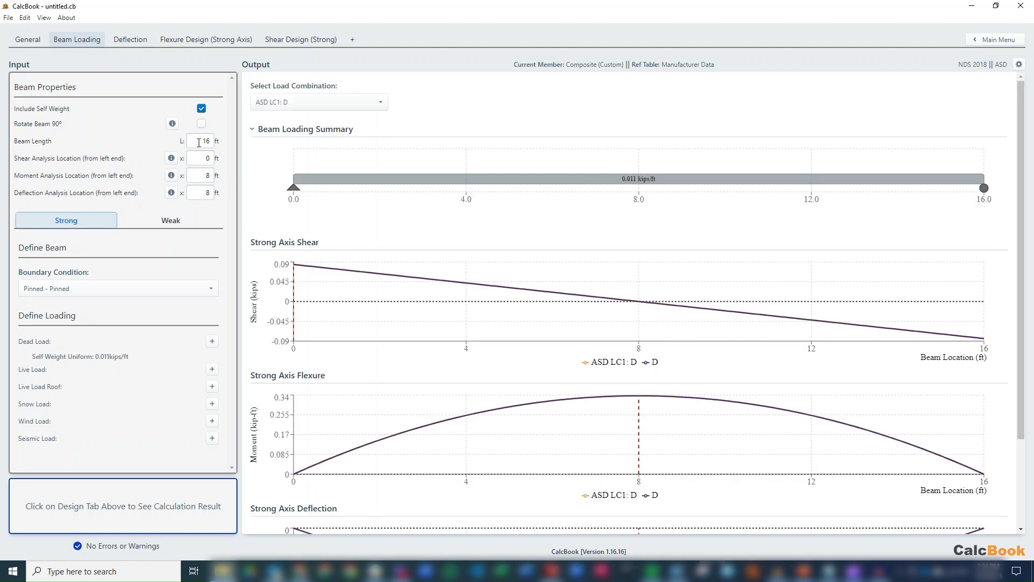
mouse_move(371, 149)
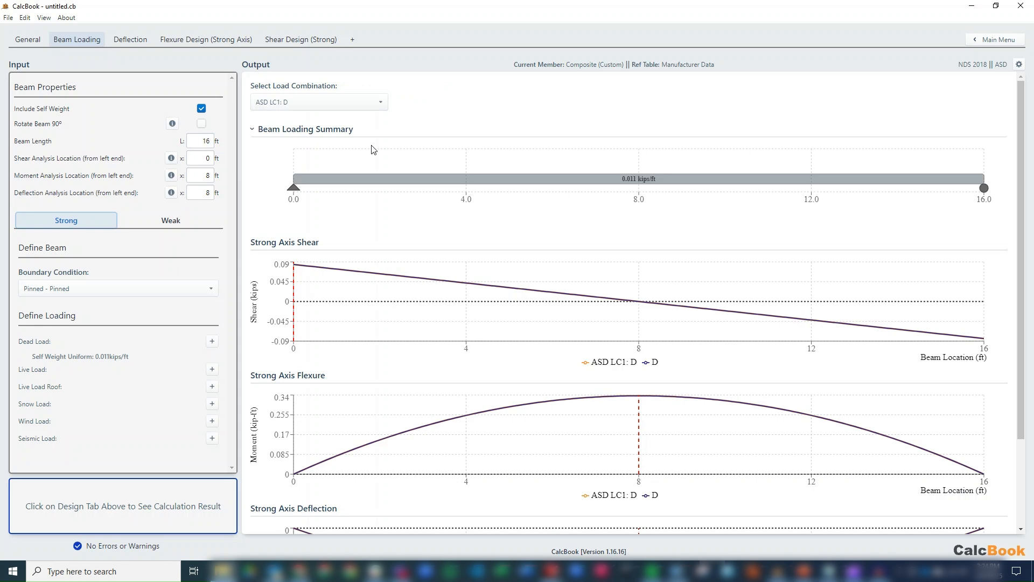
mouse_move(444, 191)
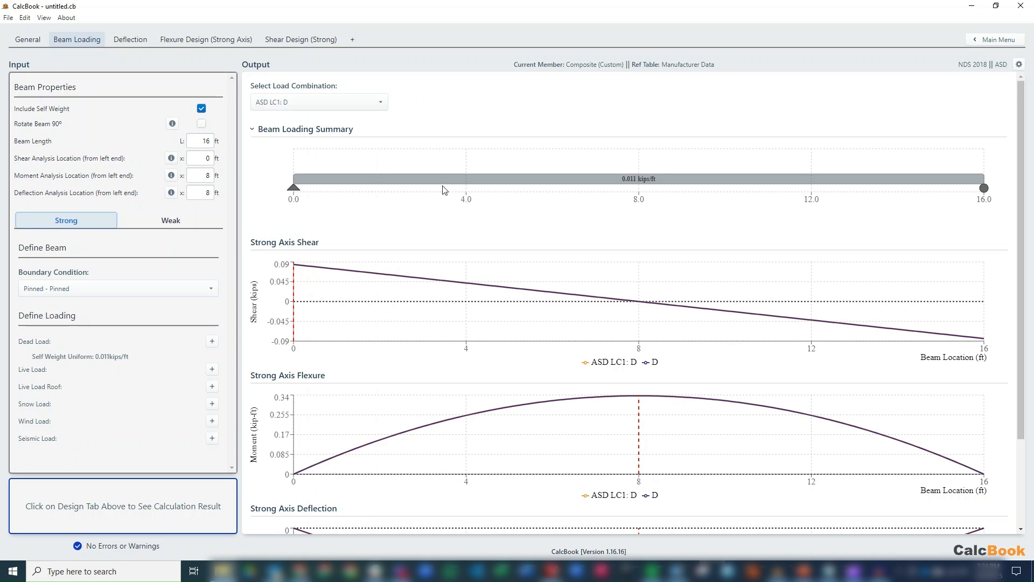
mouse_move(663, 185)
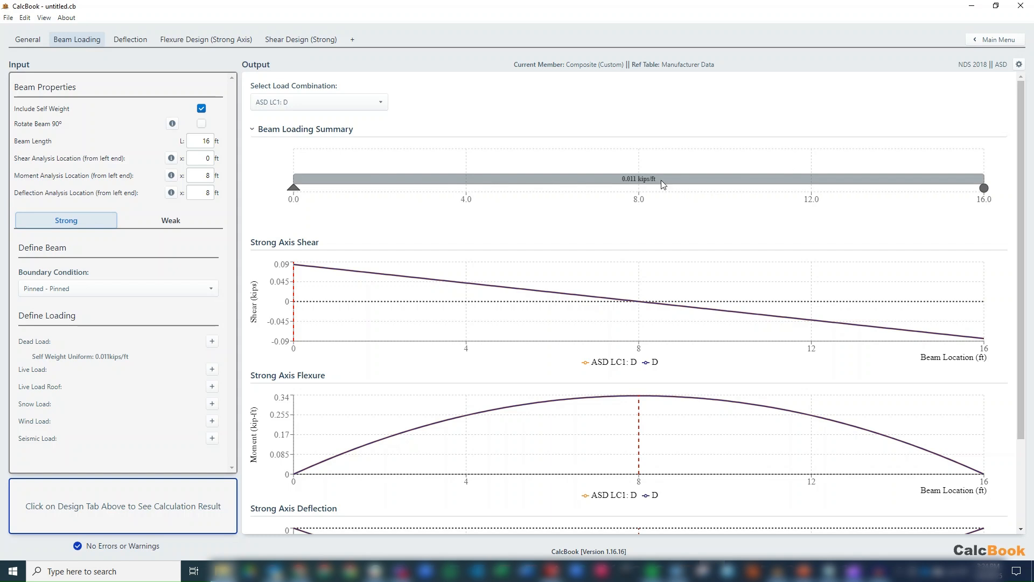
mouse_move(102, 250)
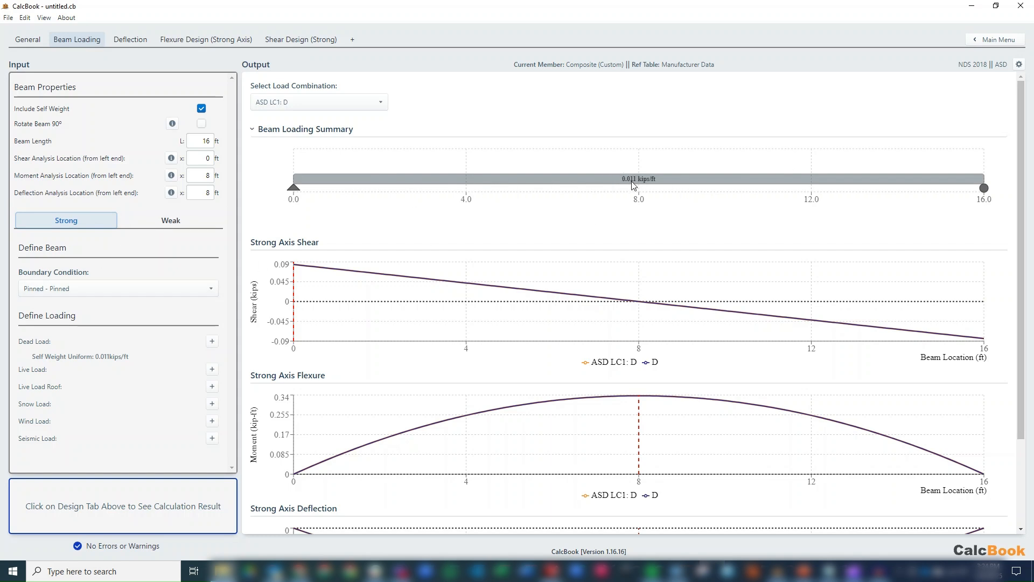
mouse_move(118, 354)
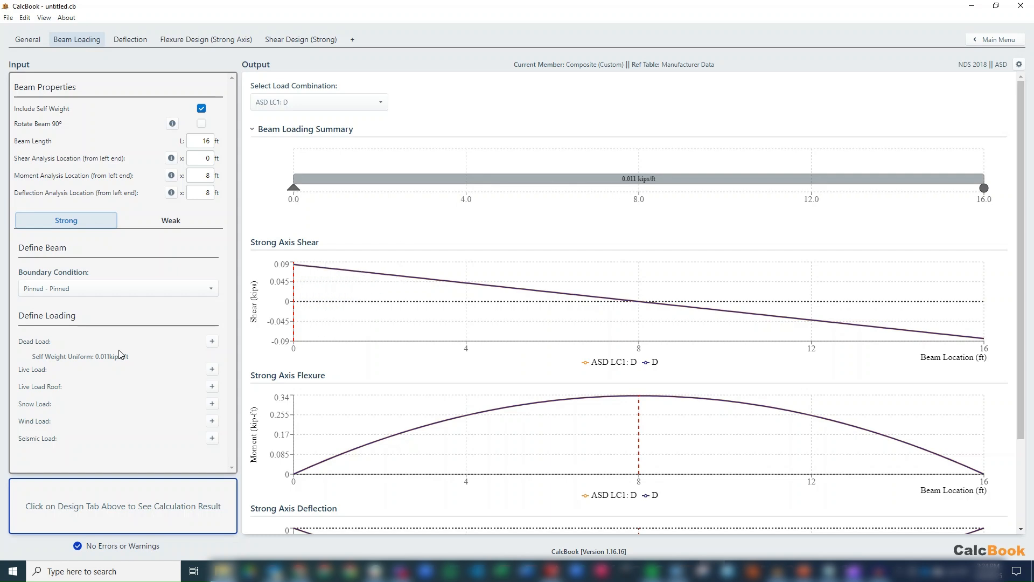
- Add a 0.21 kip/ft uniform dead load to the beam
left_click(212, 341)
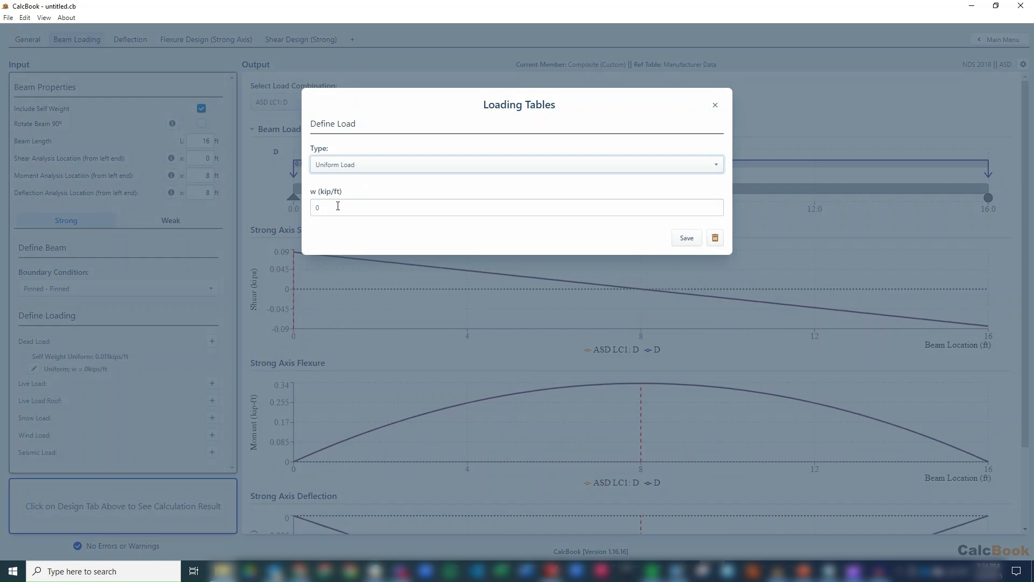
left_click(517, 206)
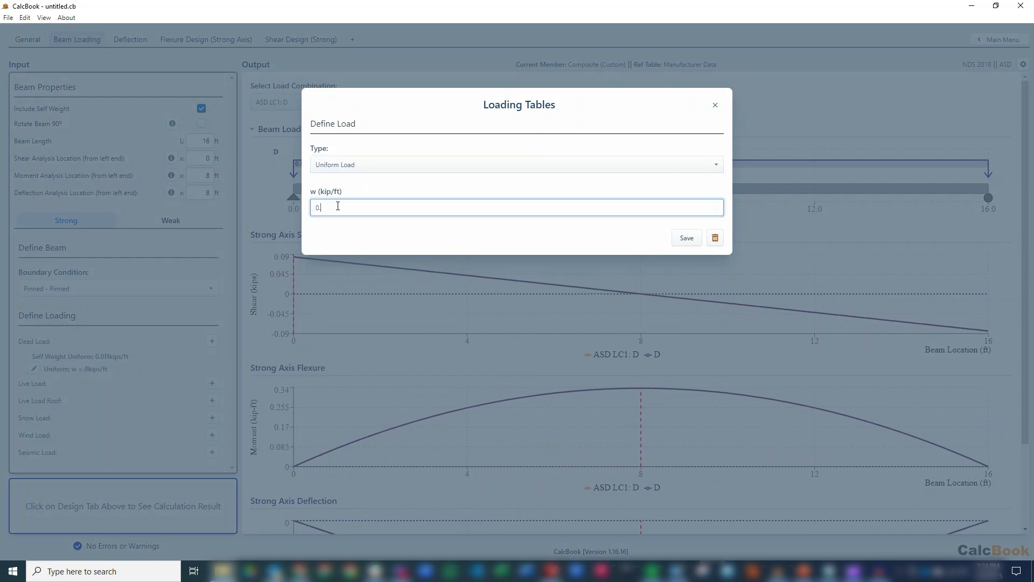
type("0.210")
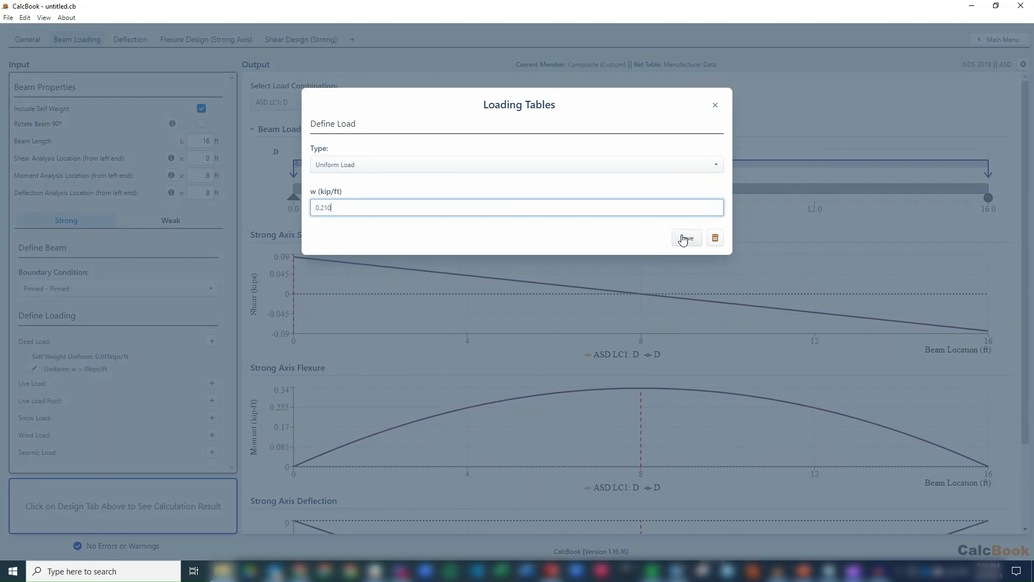
left_click(685, 237)
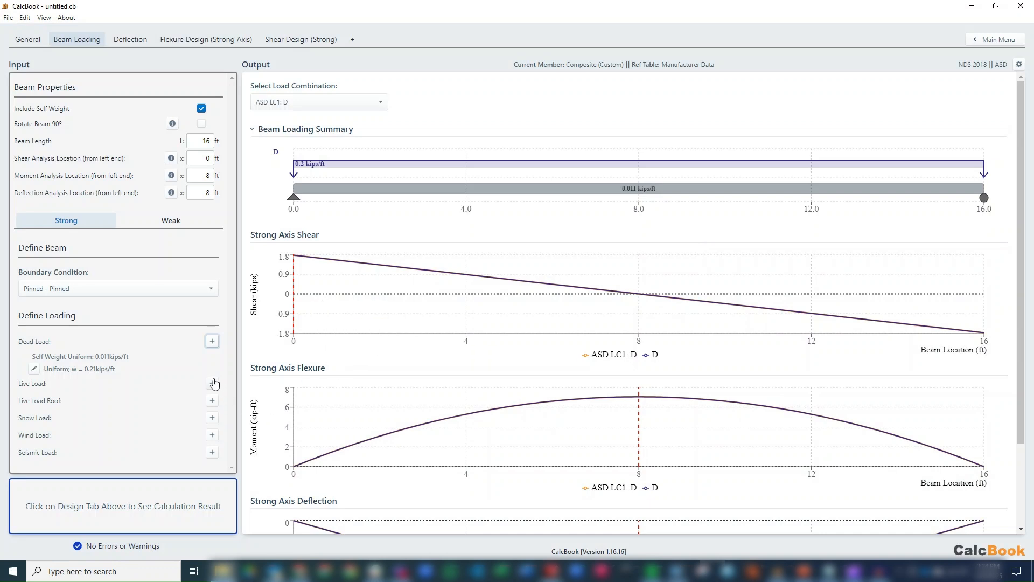
- Add a 0.28 kip/ft uniform live load and display ASD LC2: D + L results
left_click(212, 383)
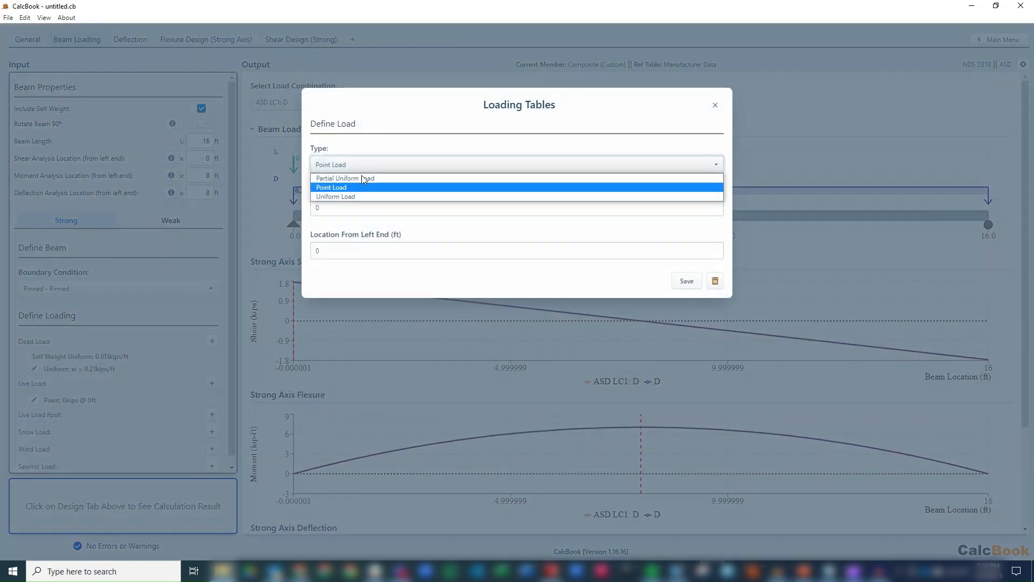
left_click(335, 197)
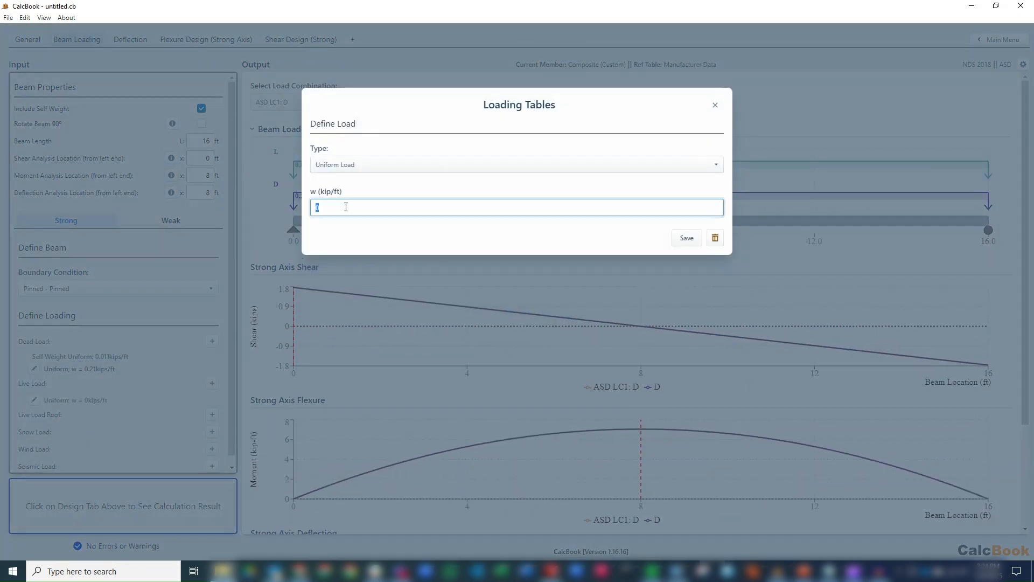
type("0.28")
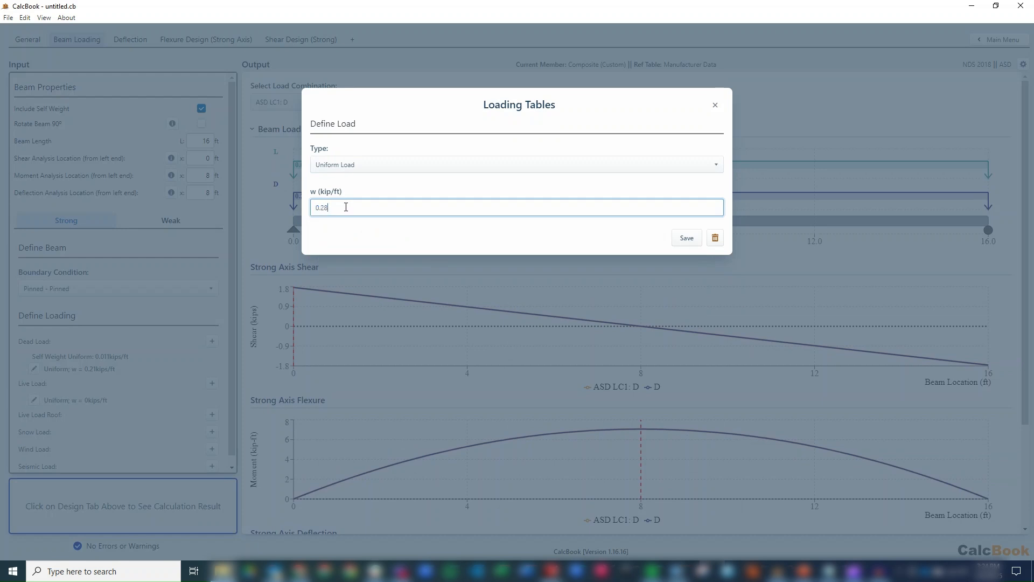
left_click(685, 237)
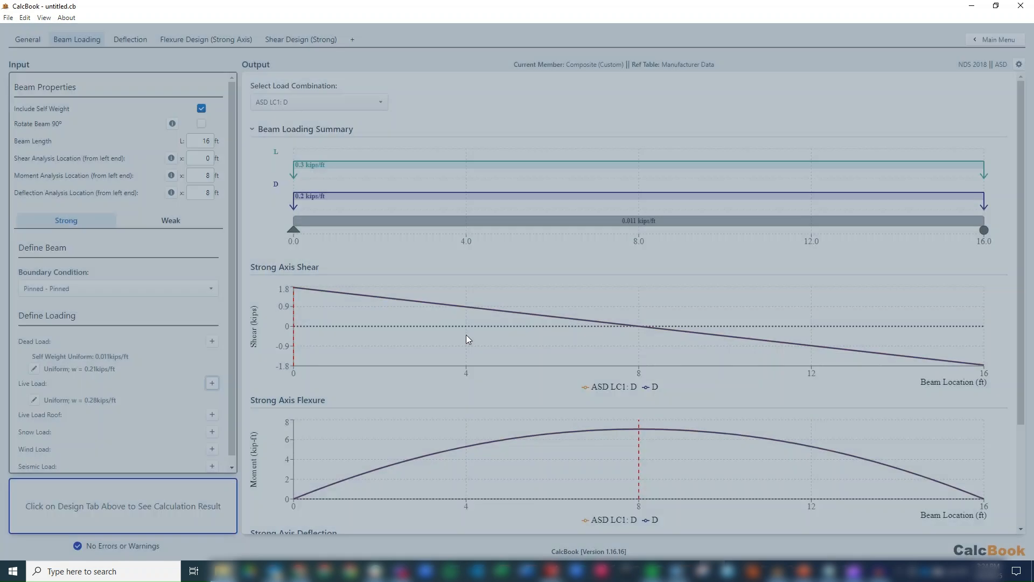
left_click(319, 102)
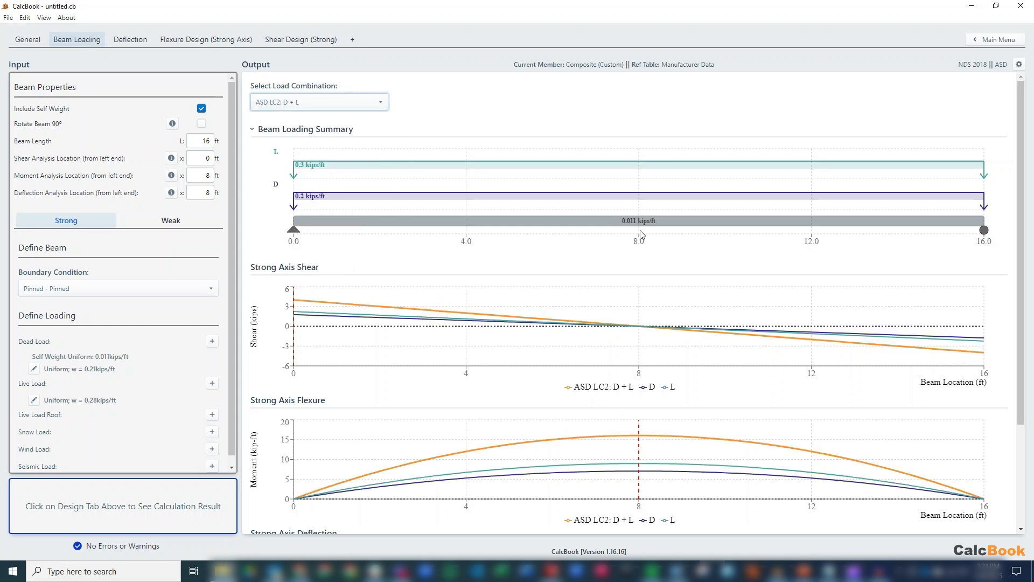
scroll("down", 3)
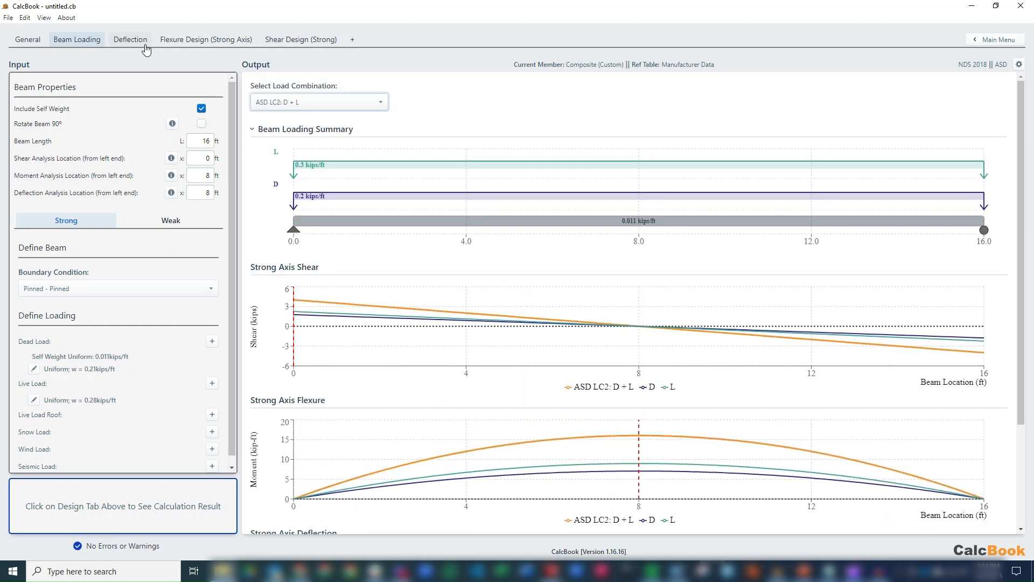
- Open the Deflection check and read the K_cr creep factor tooltip
left_click(130, 39)
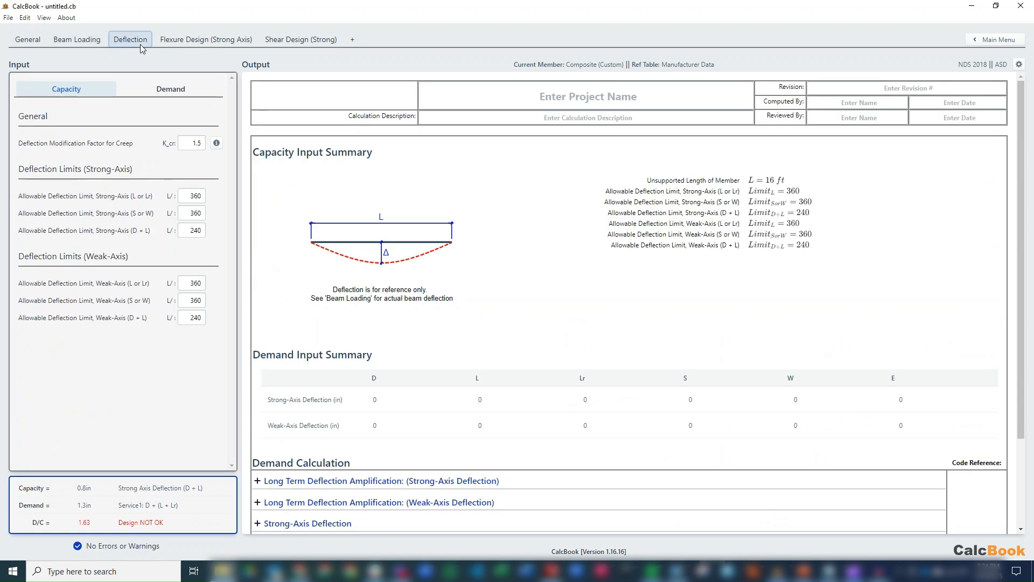
mouse_move(130, 436)
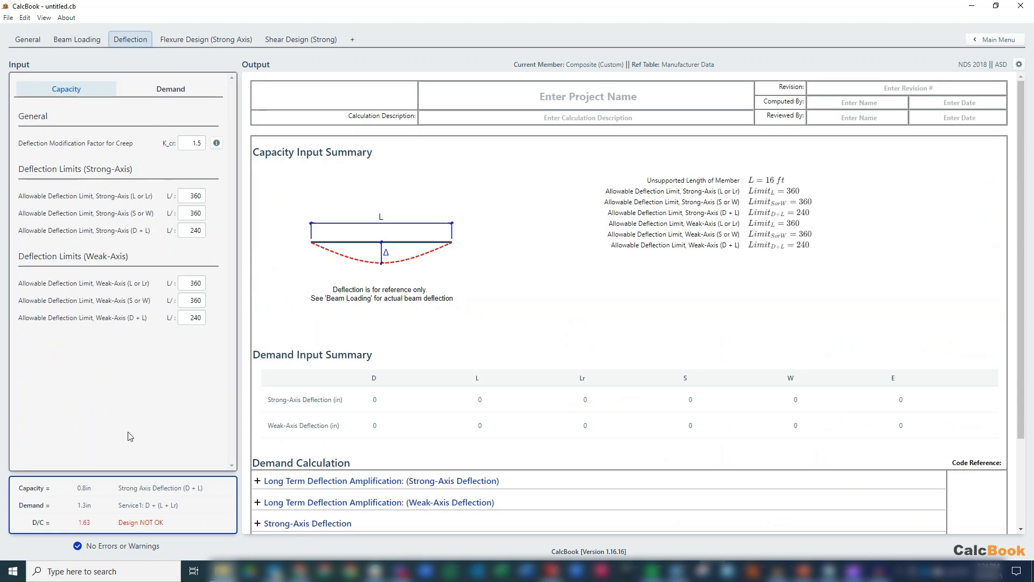
mouse_move(99, 155)
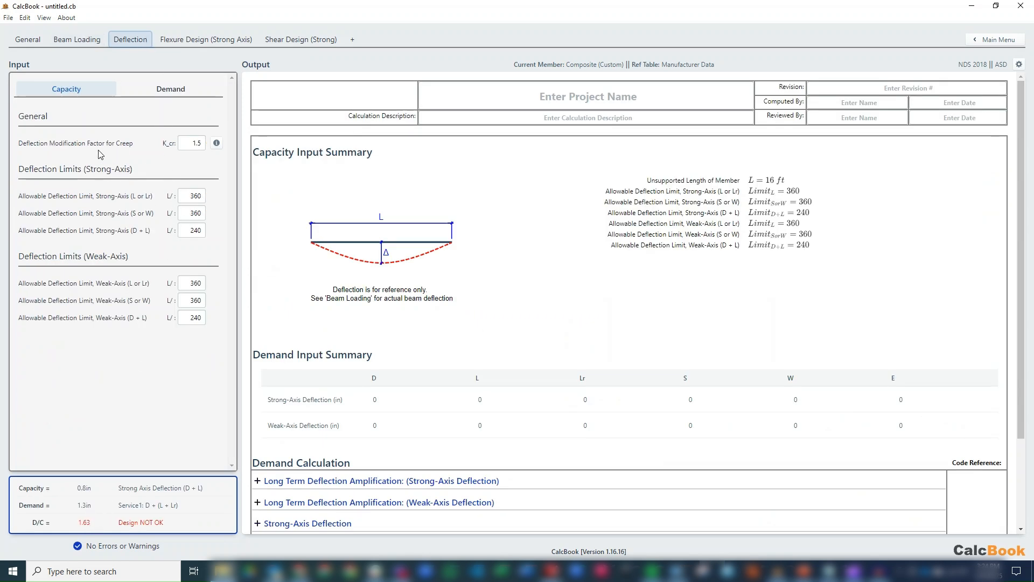
mouse_move(211, 159)
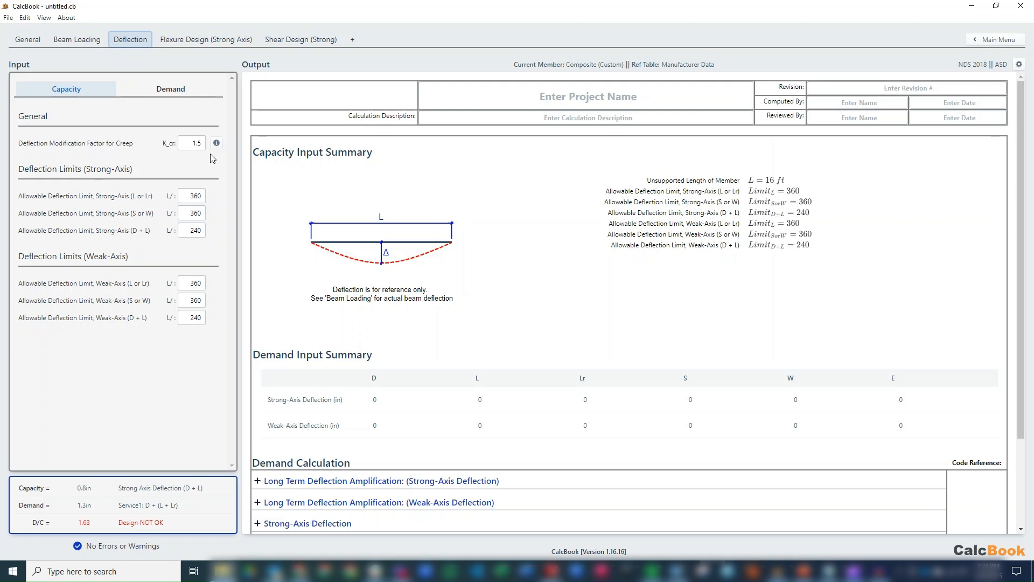
left_click(215, 143)
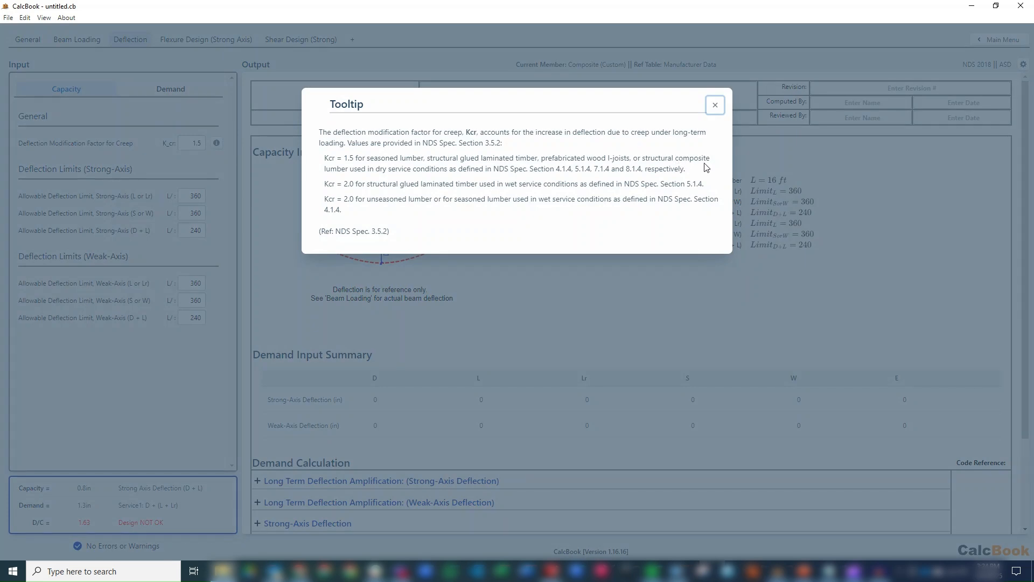
mouse_move(388, 169)
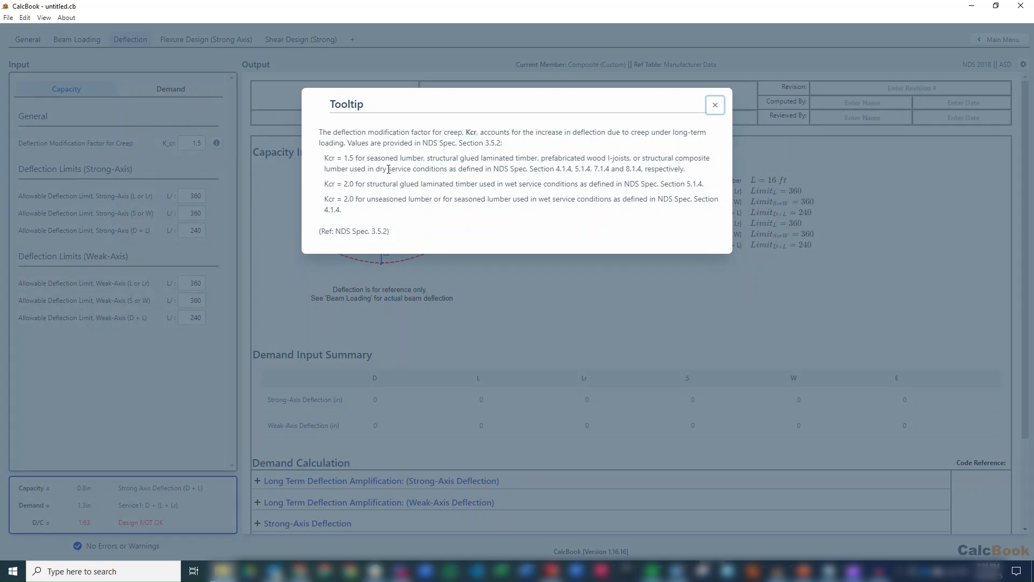
left_click(715, 105)
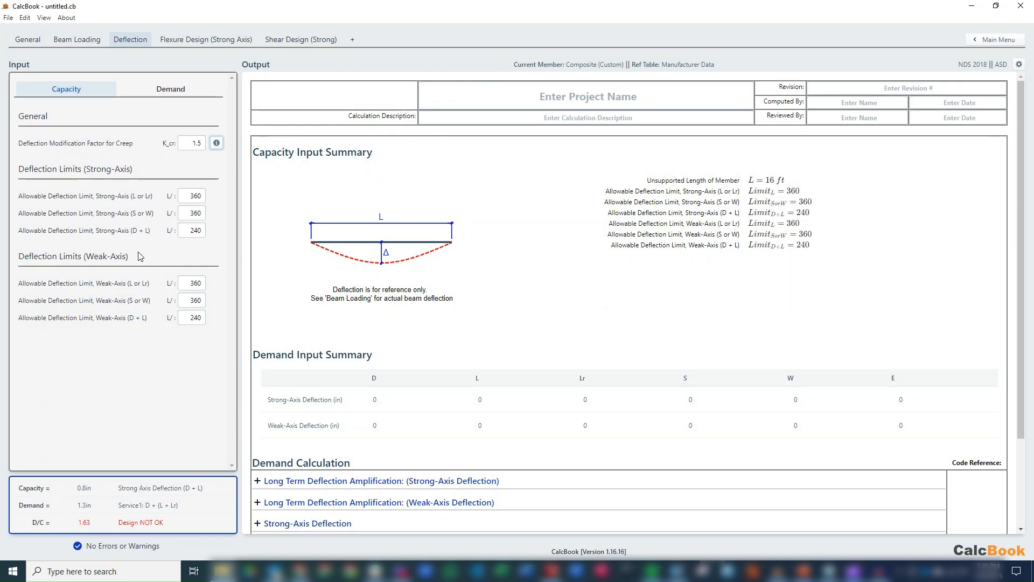
mouse_move(205, 39)
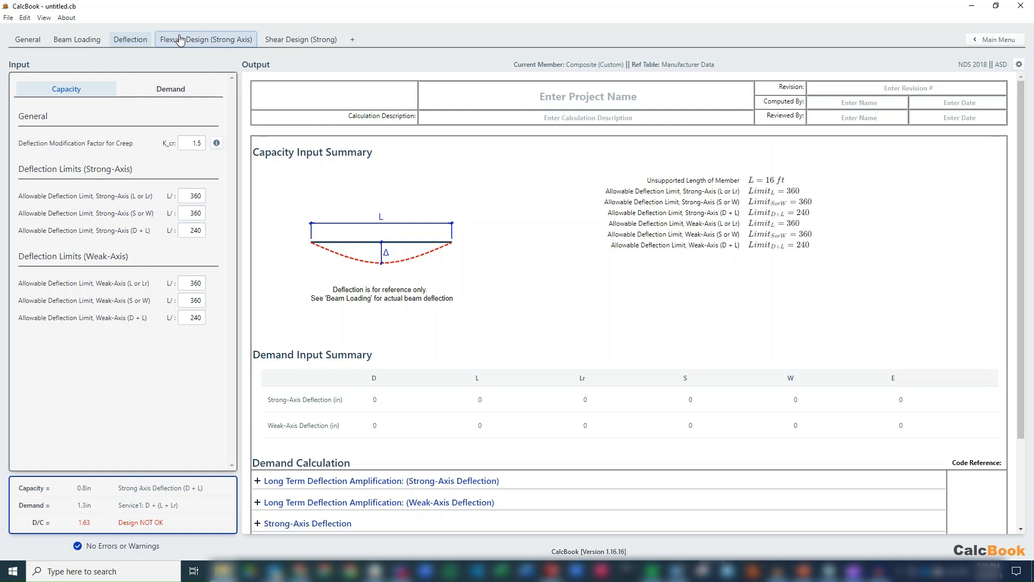
- Set the strong-axis flexure check to treat the beam as fully braced
left_click(205, 38)
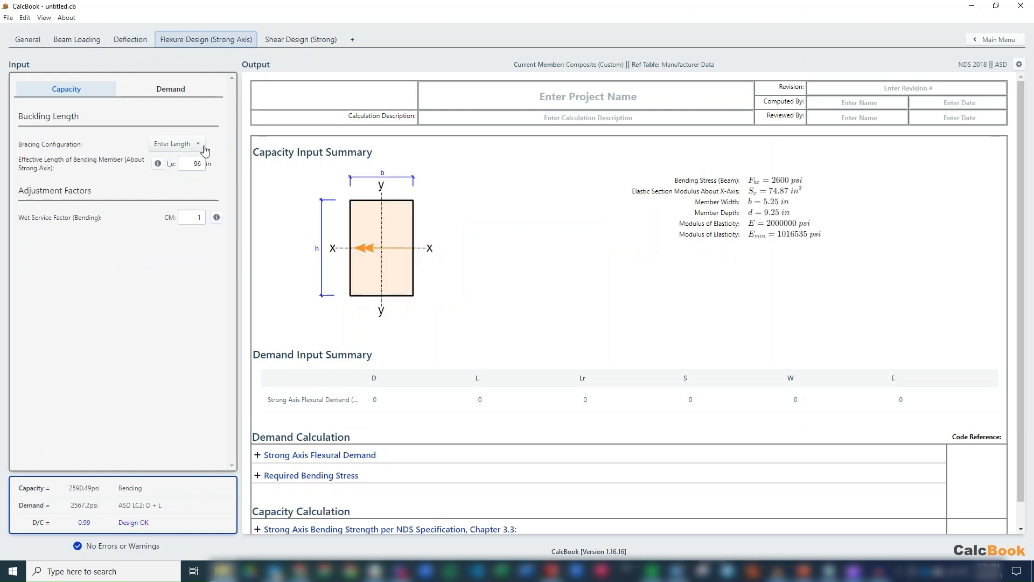
left_click(176, 143)
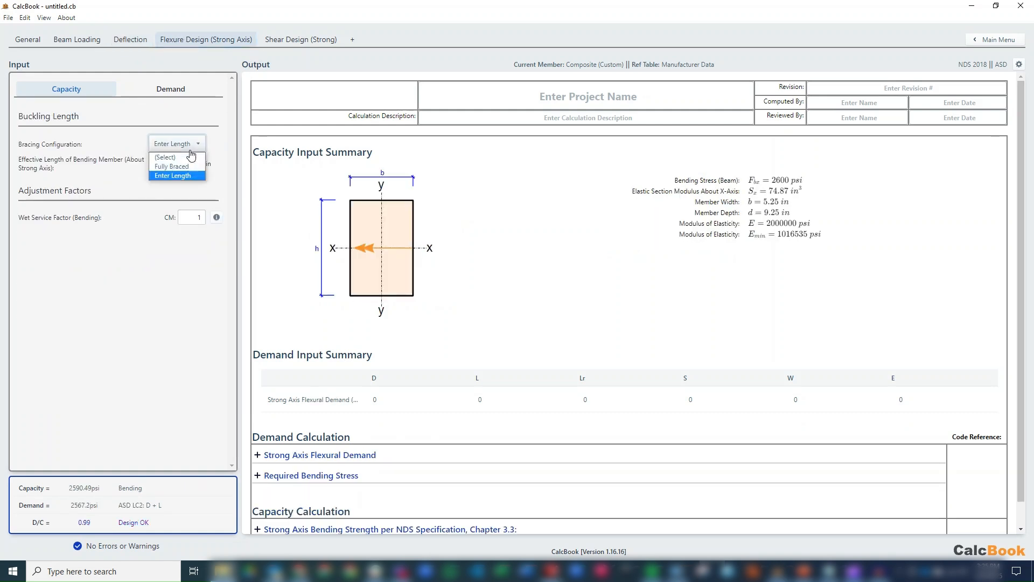
left_click(171, 165)
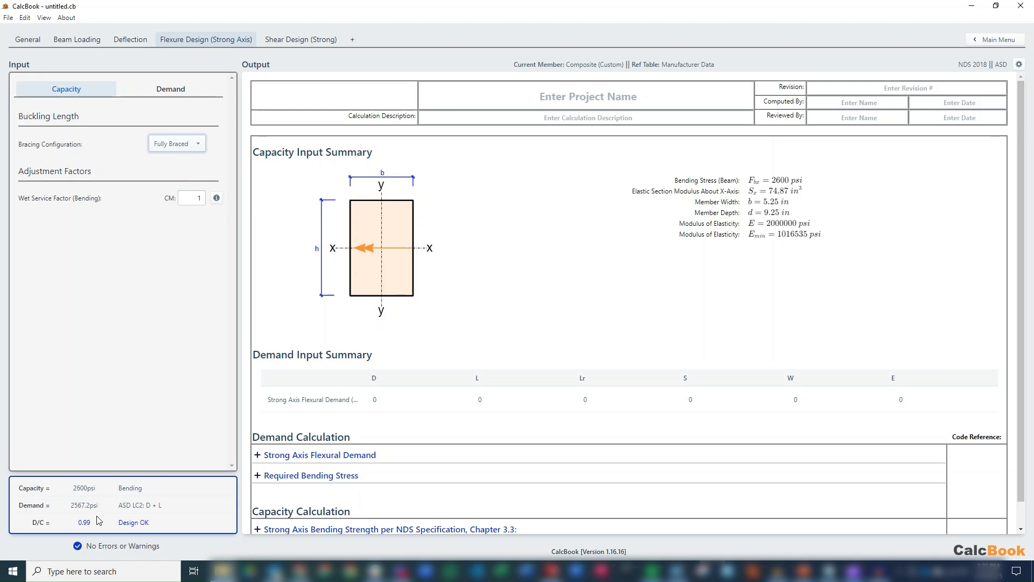
mouse_move(148, 361)
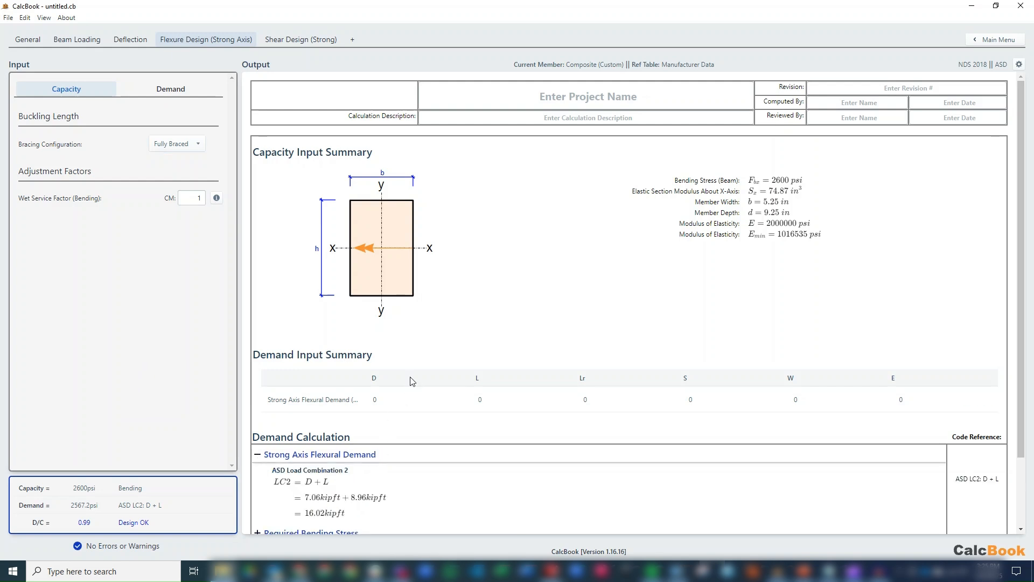
- Review the bending stress and strength calculations (DCR 0.99), then bring up strong-axis shear results
scroll("down", 3)
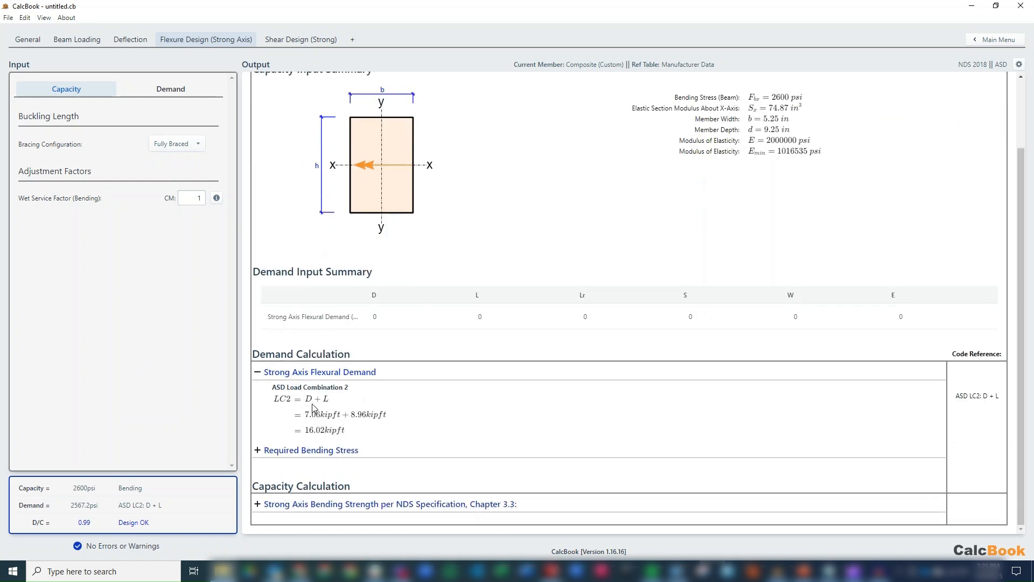
left_click(261, 450)
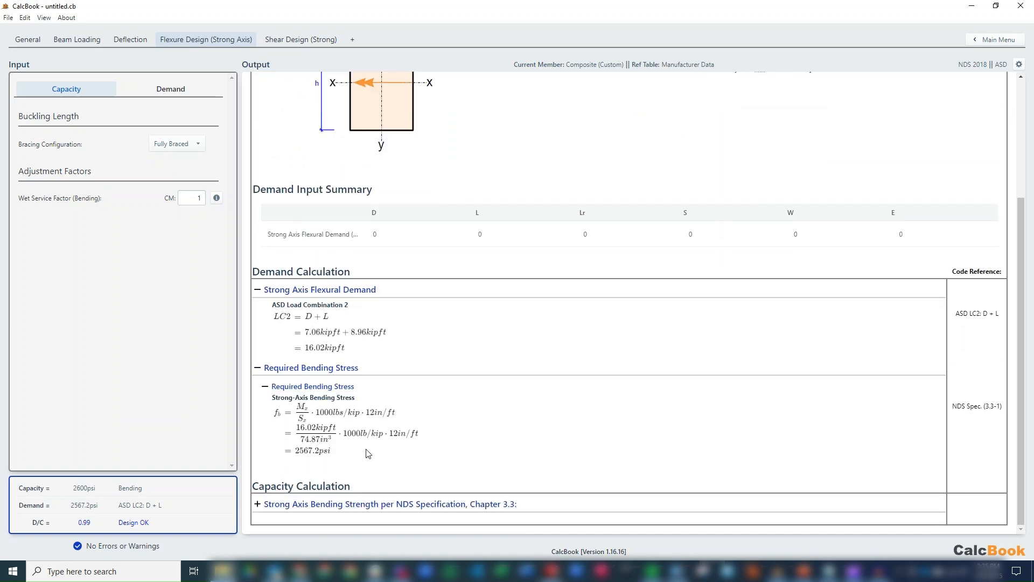
scroll("down", 3)
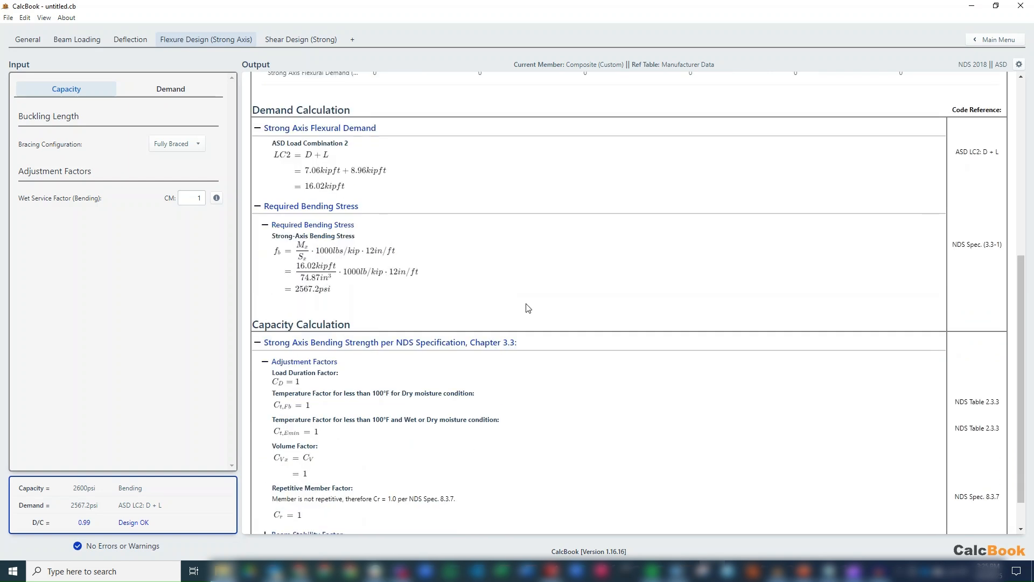
scroll("down", 3)
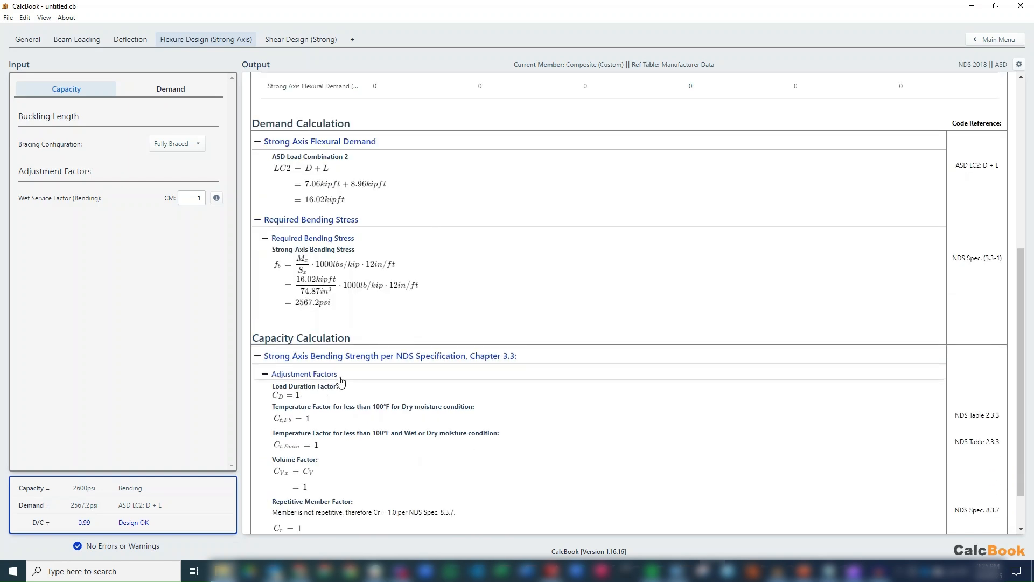
scroll("down", 3)
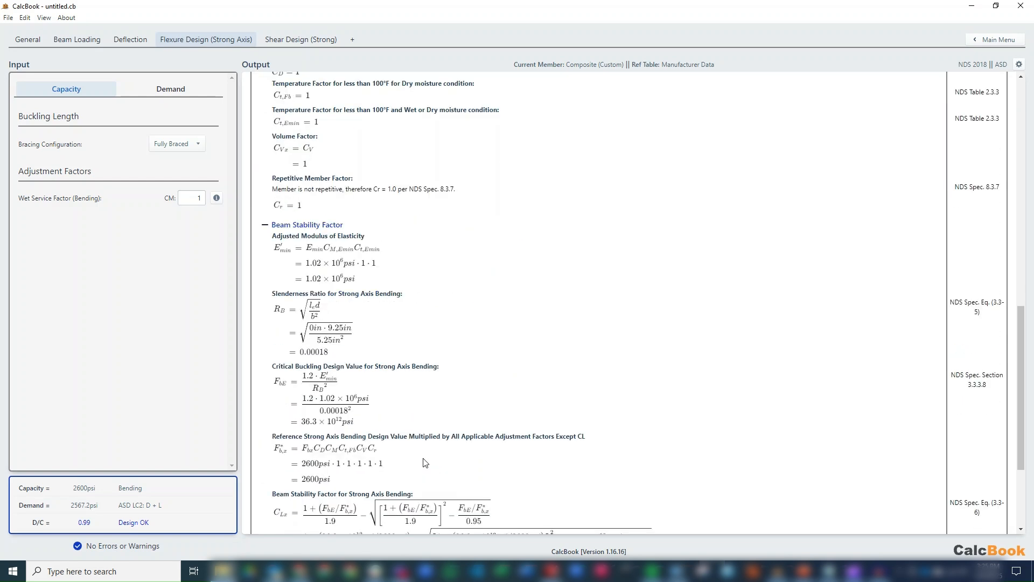
scroll("down", 3)
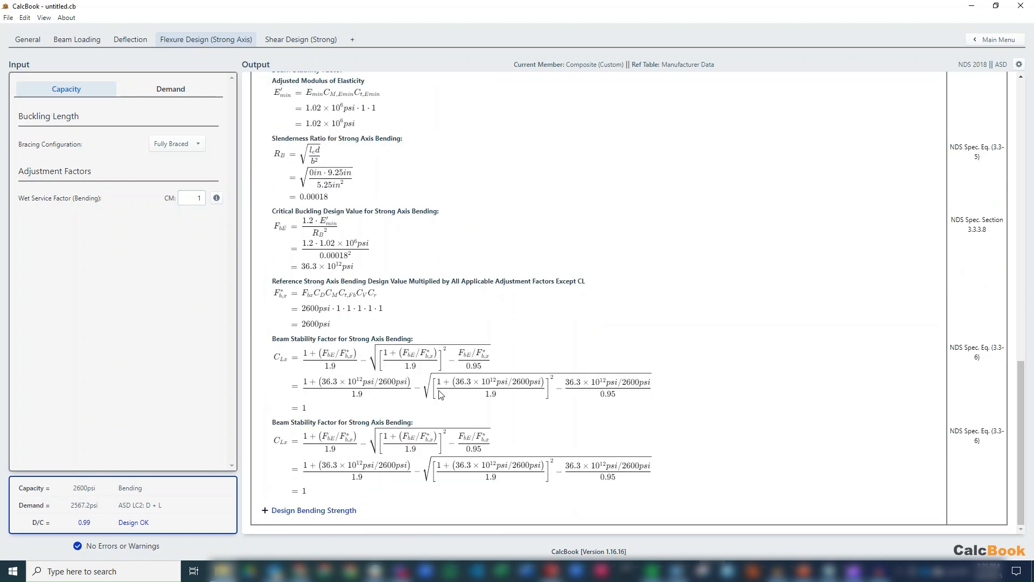
left_click(264, 510)
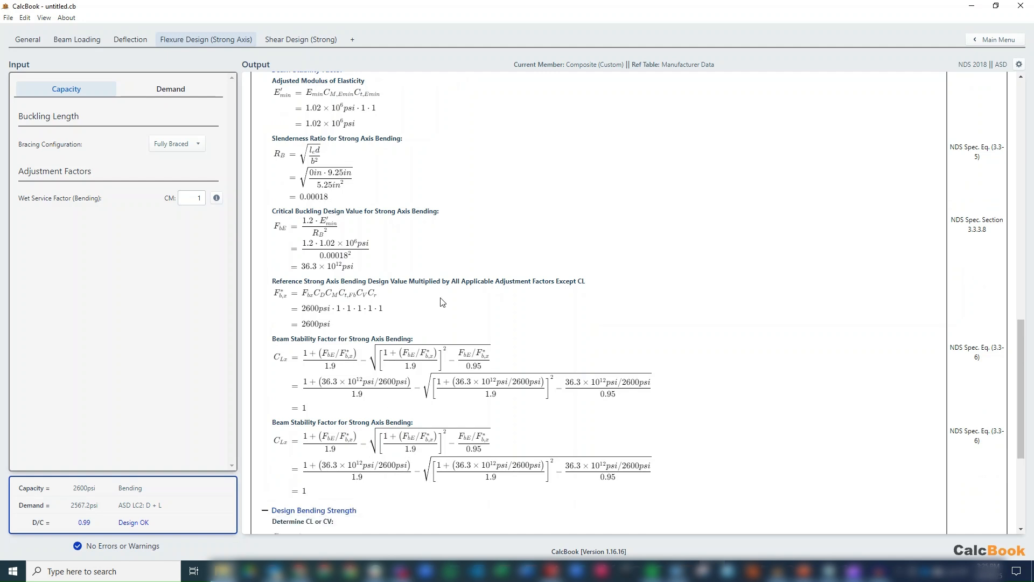
scroll("down", 3)
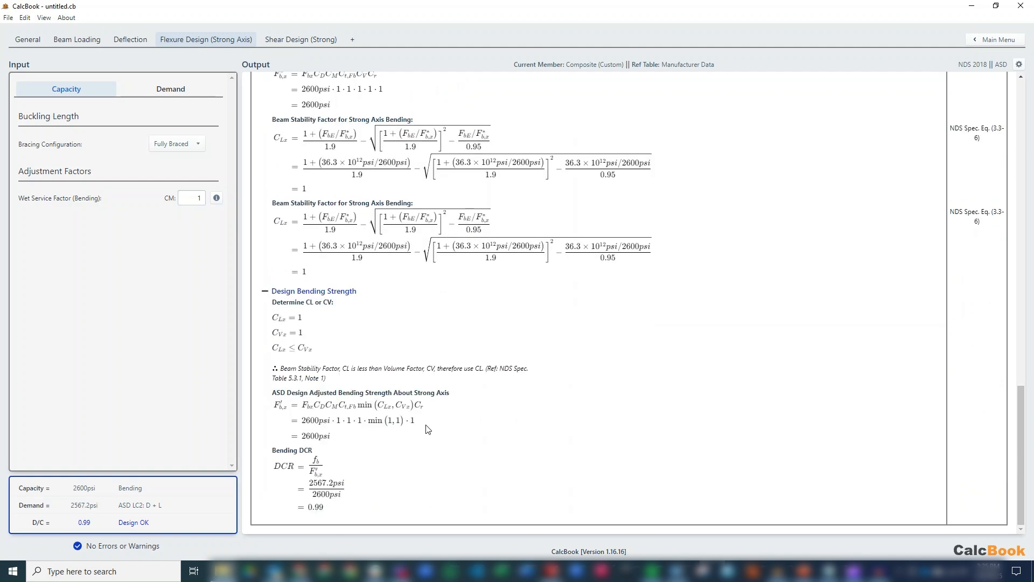
mouse_move(329, 513)
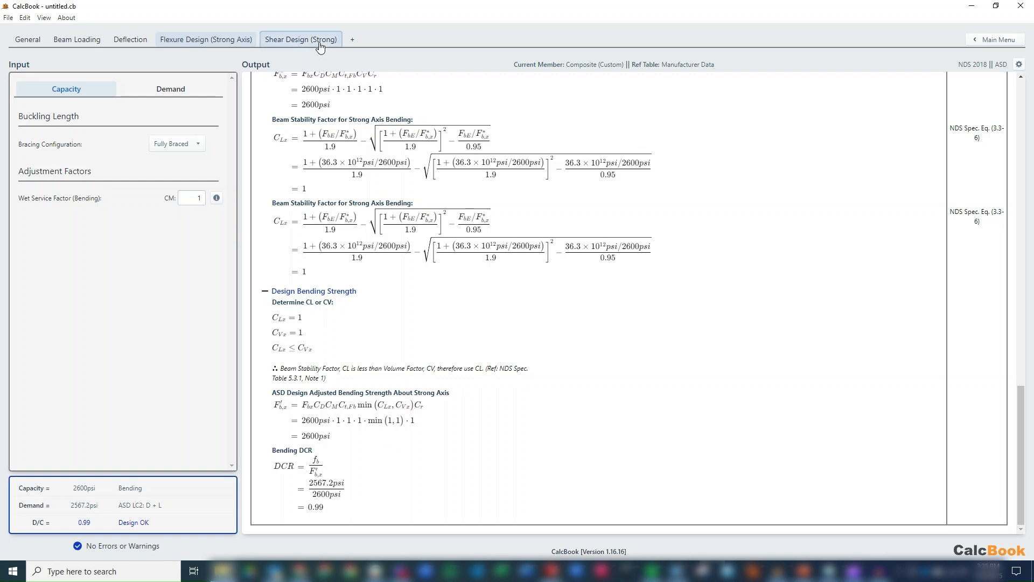
left_click(300, 39)
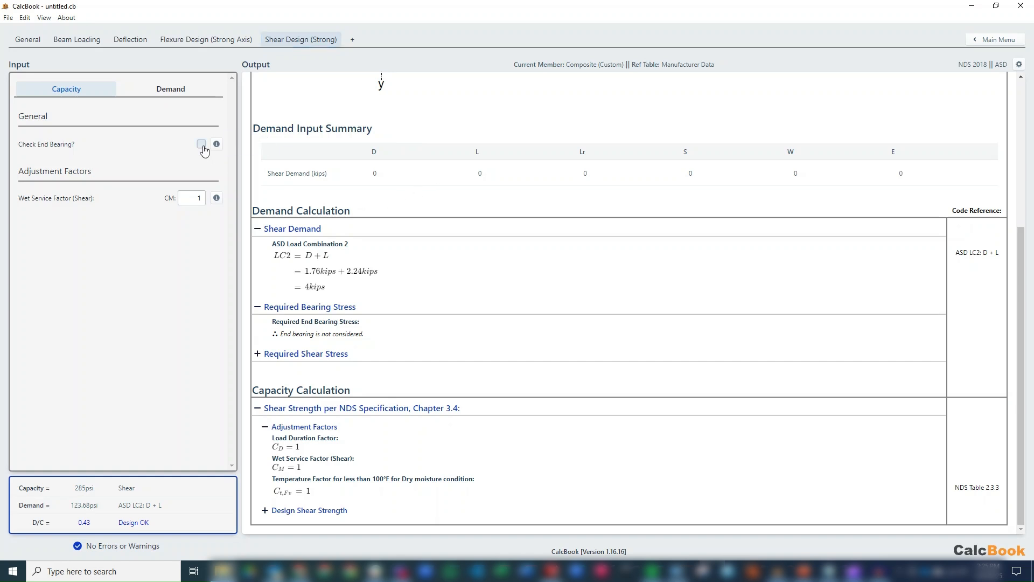
- Enable the end bearing check and review the 3.5 in bearing length explanation
left_click(201, 144)
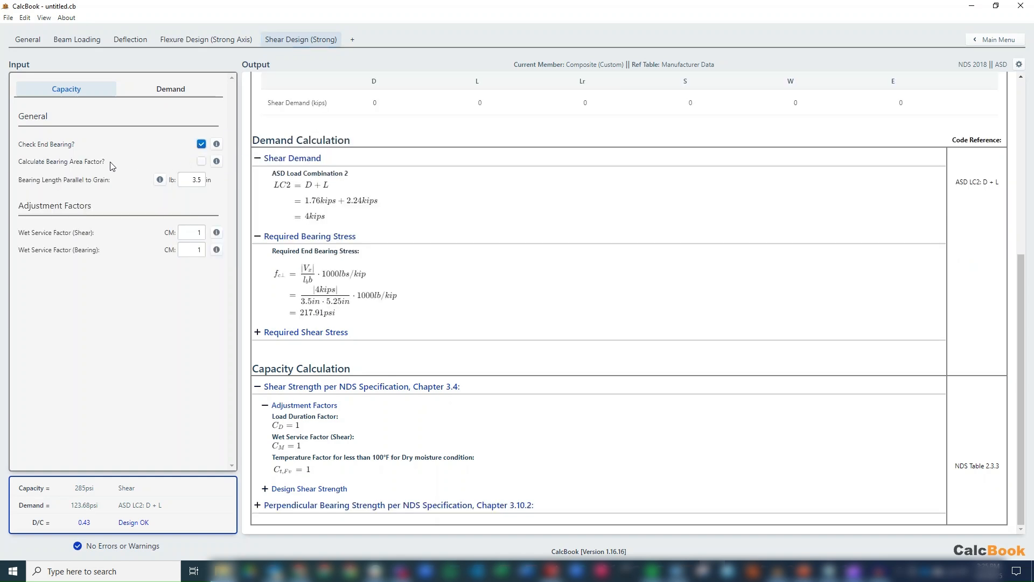
mouse_move(159, 179)
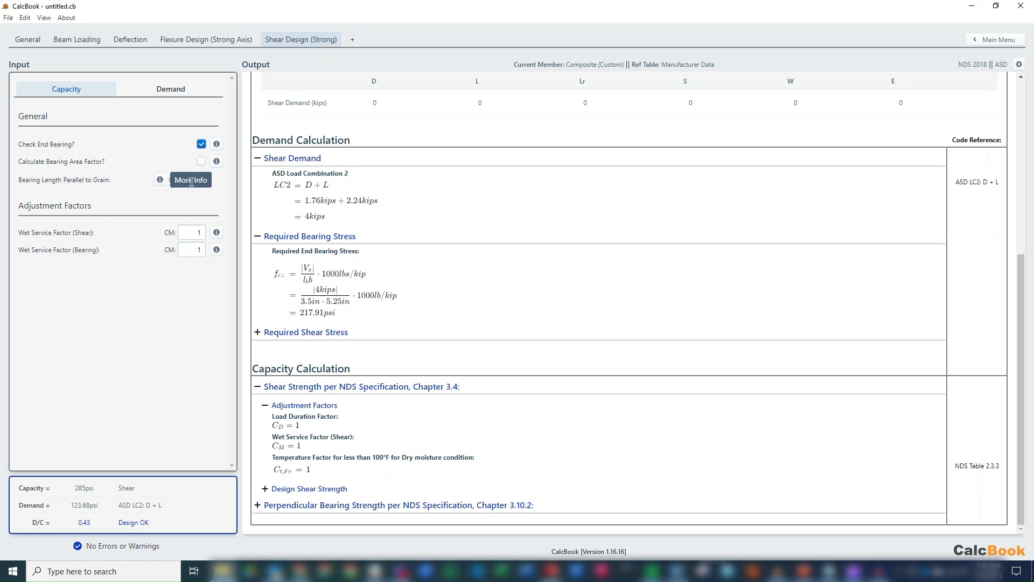
left_click(191, 179)
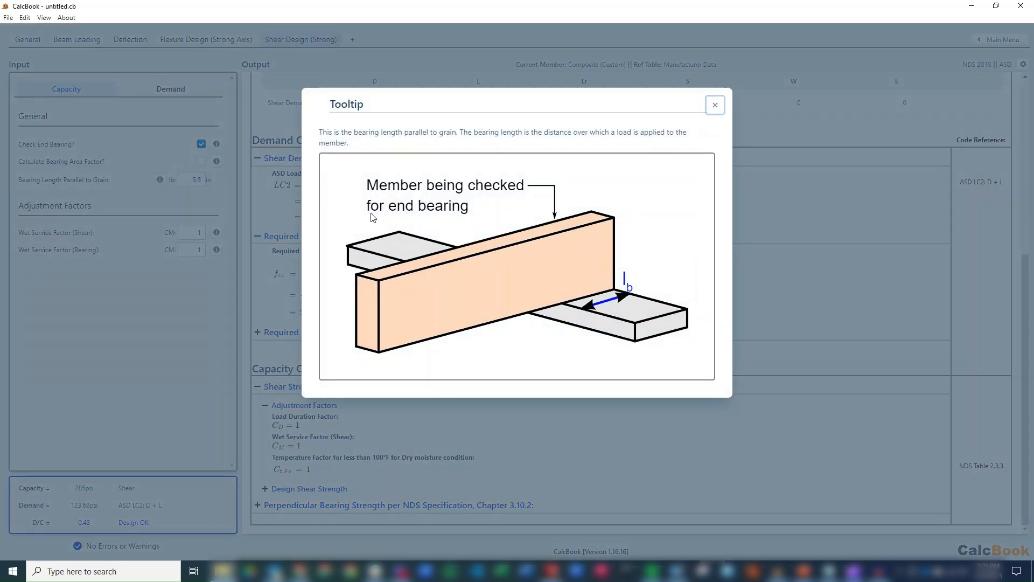
mouse_move(552, 275)
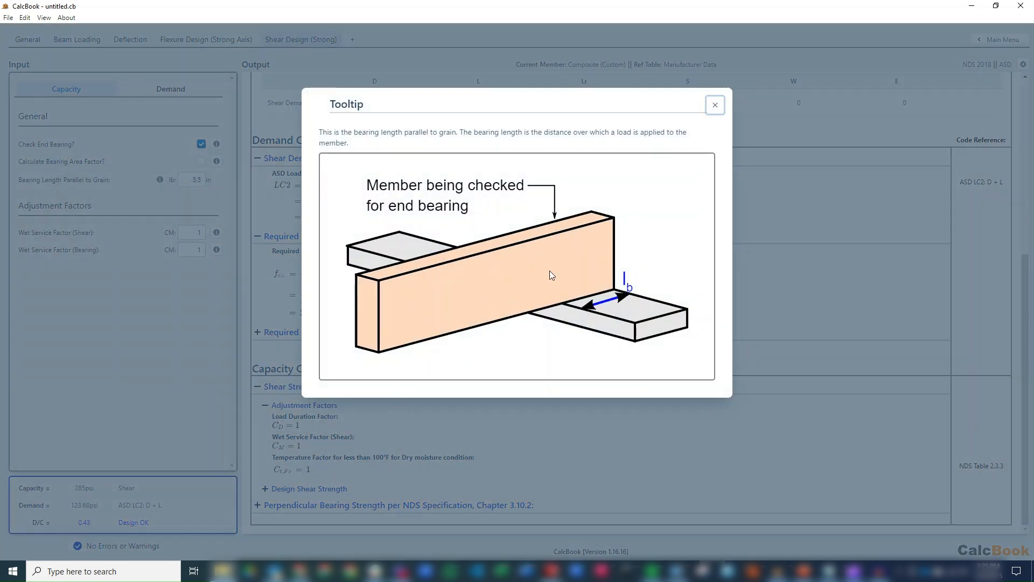
left_click(714, 104)
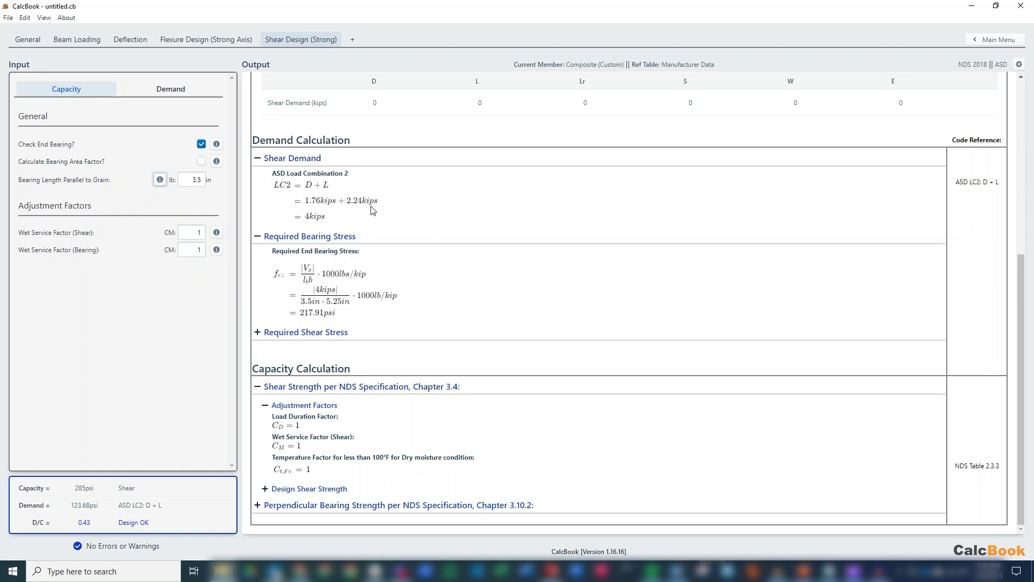
mouse_move(410, 231)
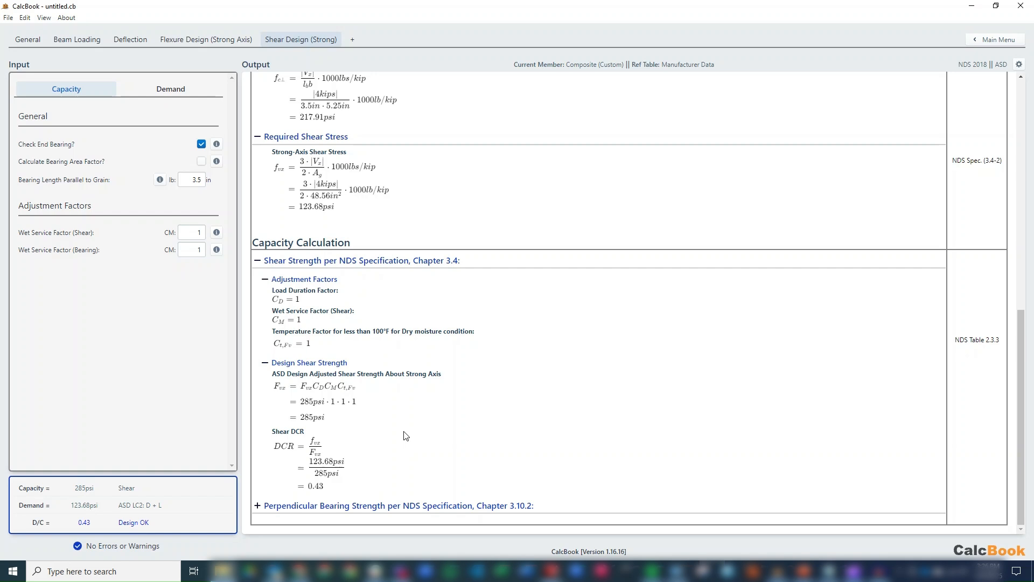
- Confirm shear DCR 0.43 and bearing DCR 0.29 pass, then view the failing deflection check
scroll("down", 3)
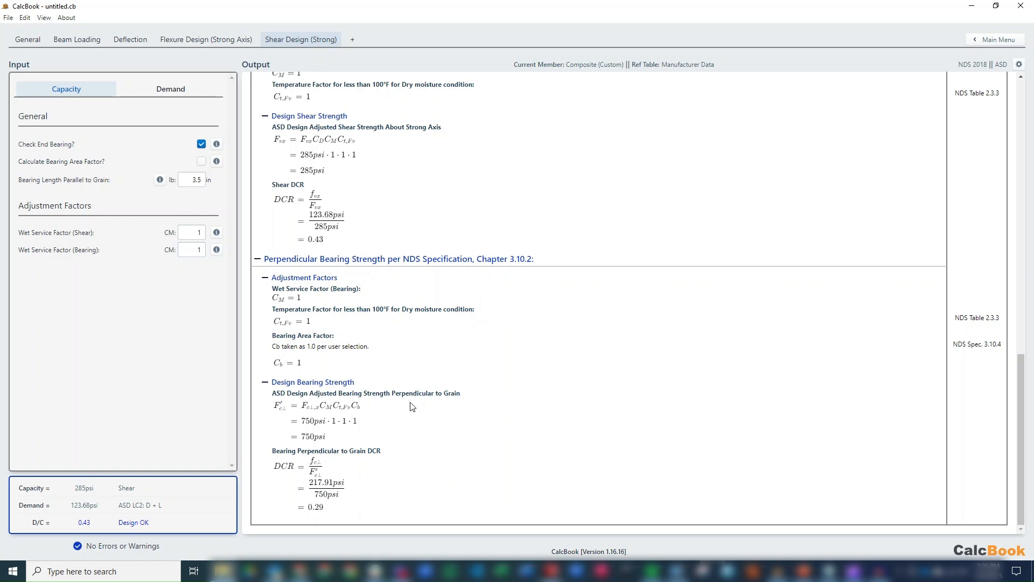
scroll("down", 3)
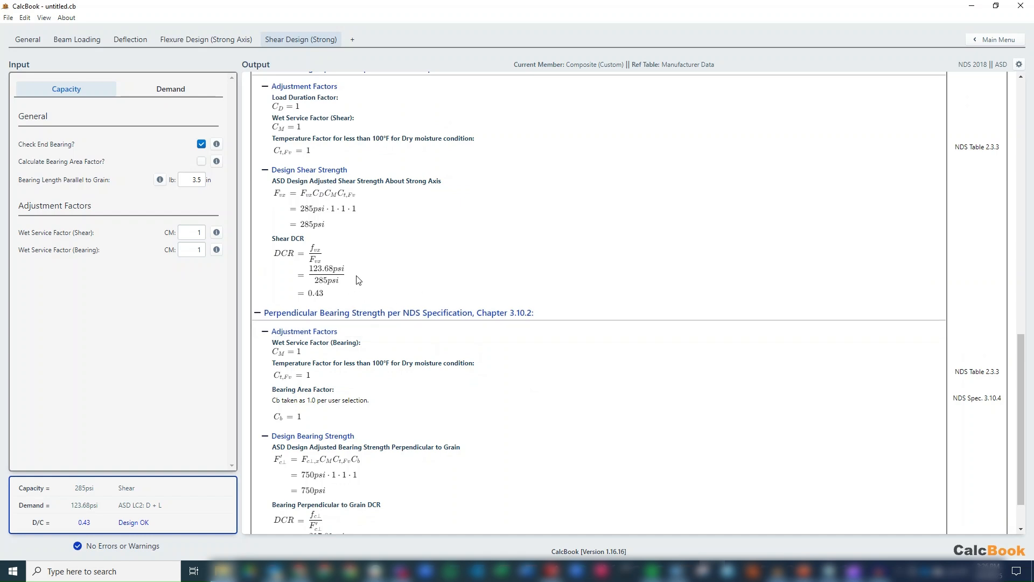
mouse_move(124, 38)
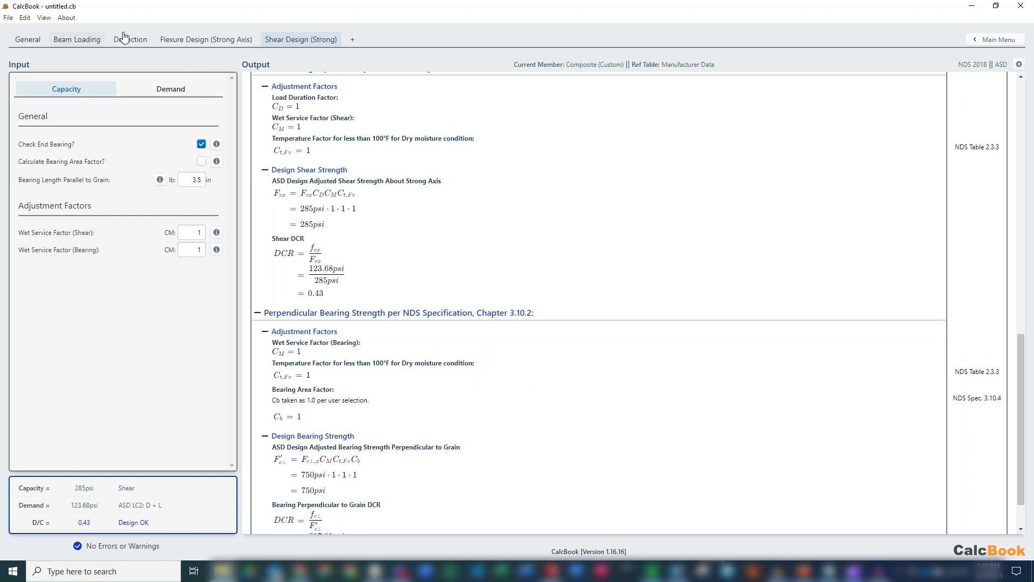
left_click(130, 38)
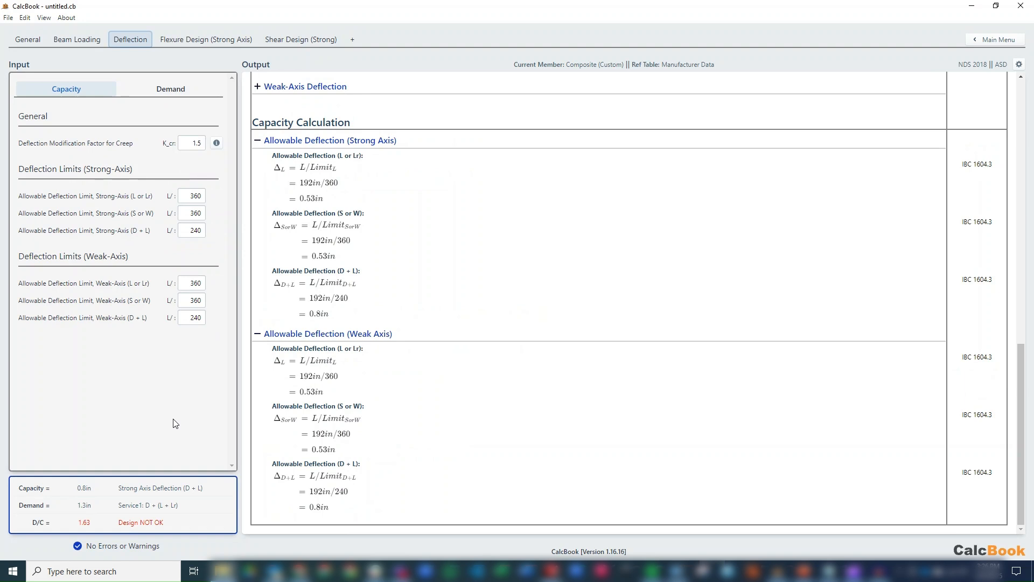
mouse_move(130, 66)
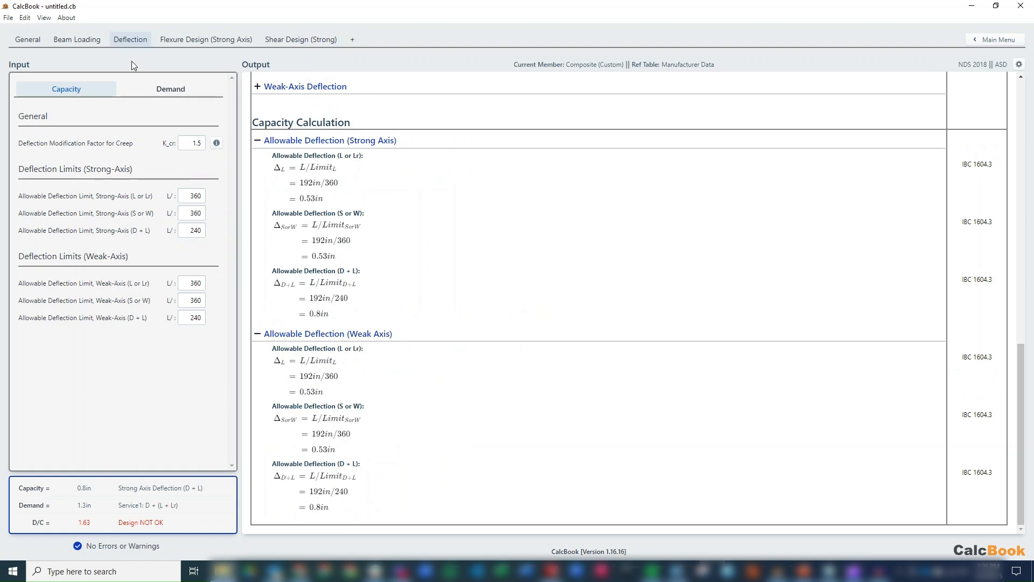
- Change the member depth (d) to 11.25 in on the General inputs
left_click(76, 39)
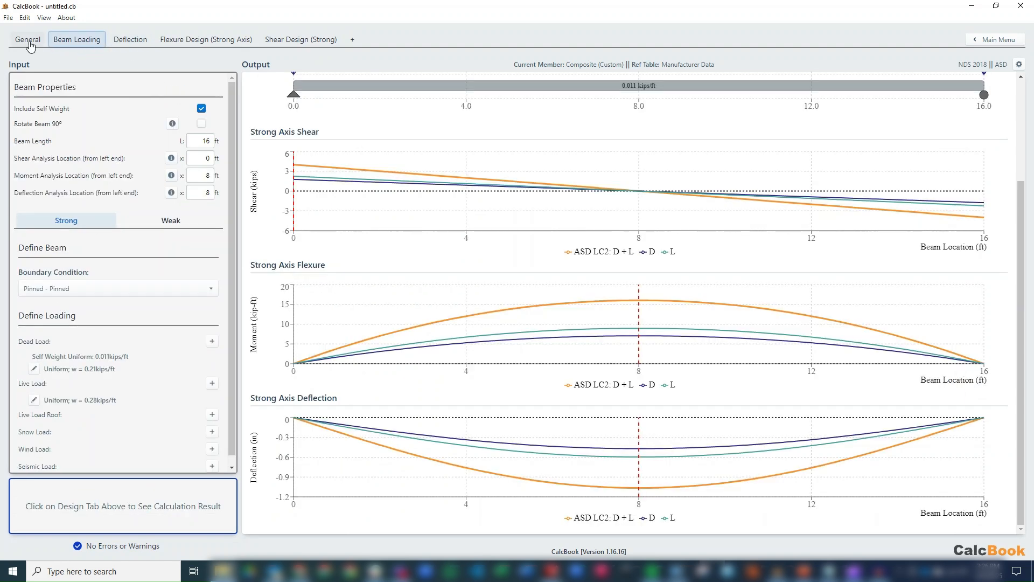
left_click(27, 39)
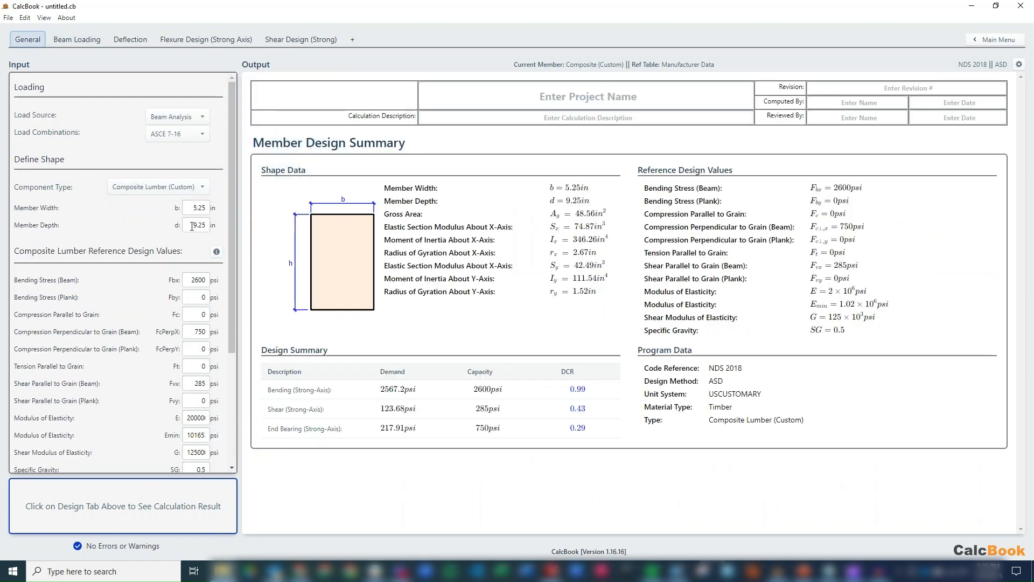
type("11")
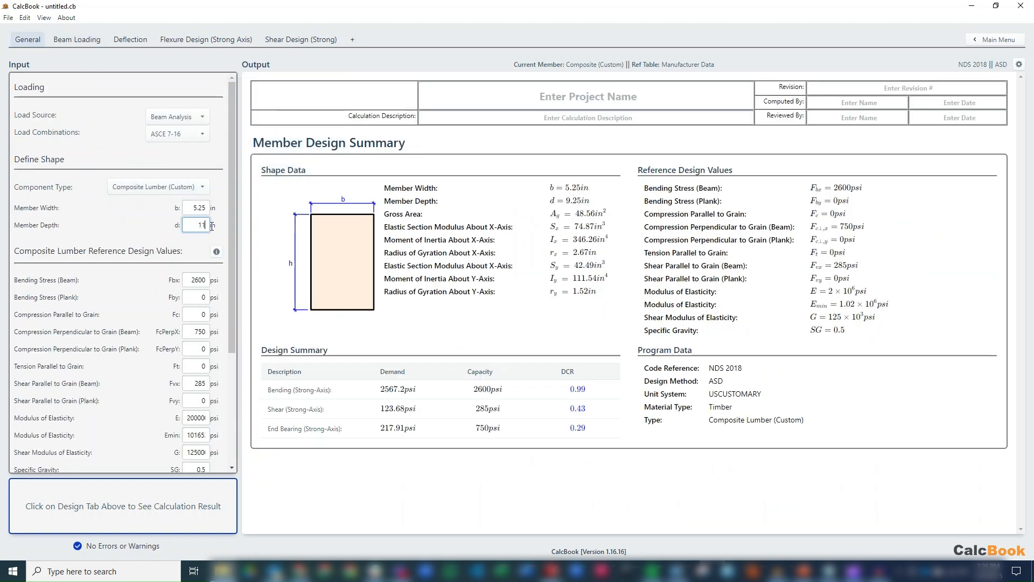
type("11.25")
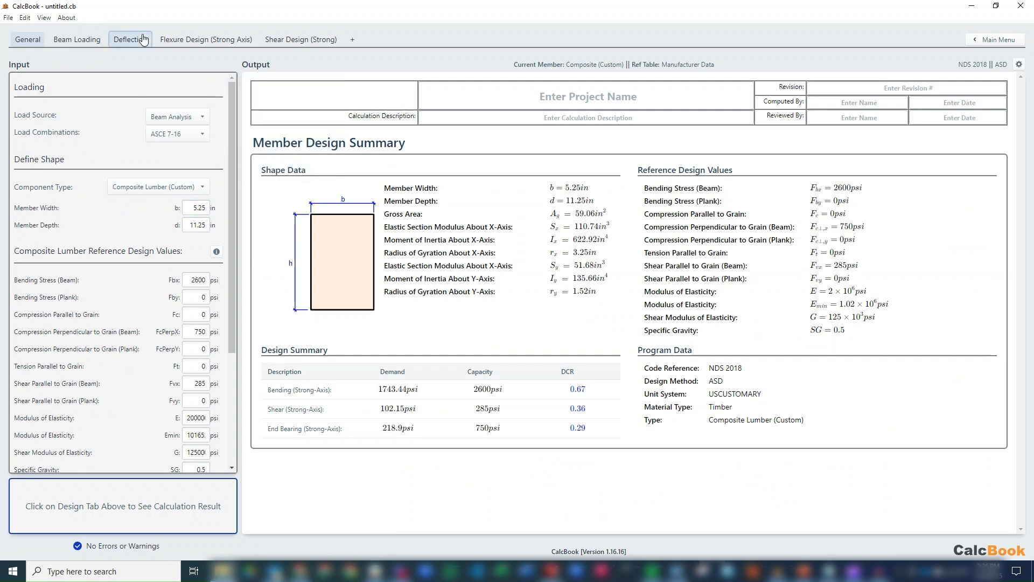
left_click(130, 39)
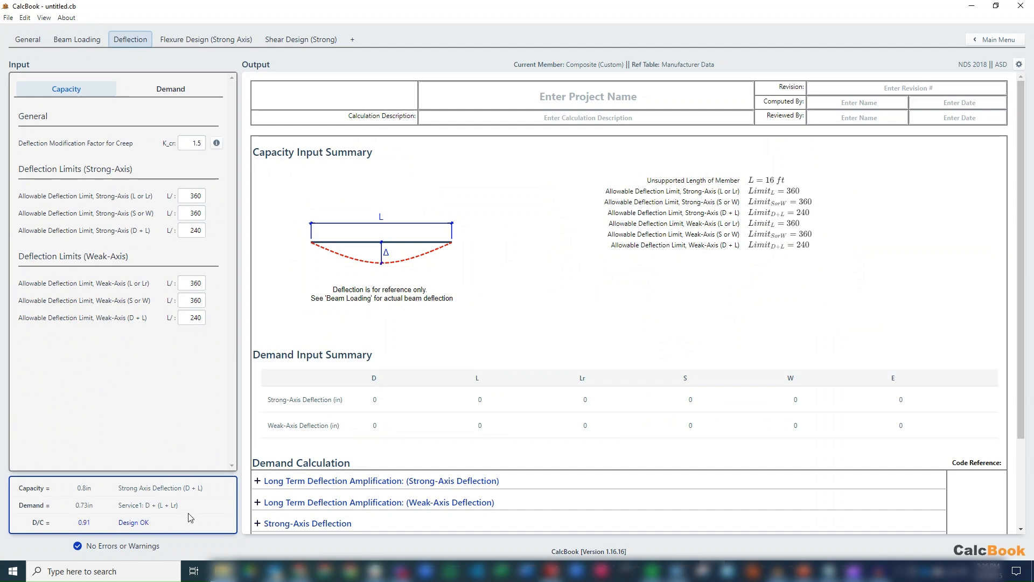
left_click(26, 39)
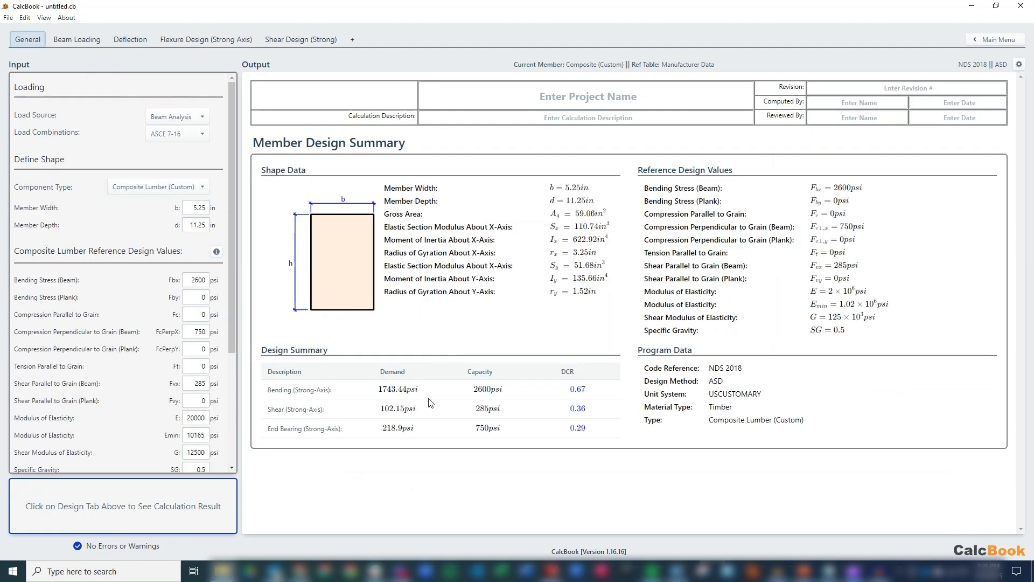
mouse_move(327, 417)
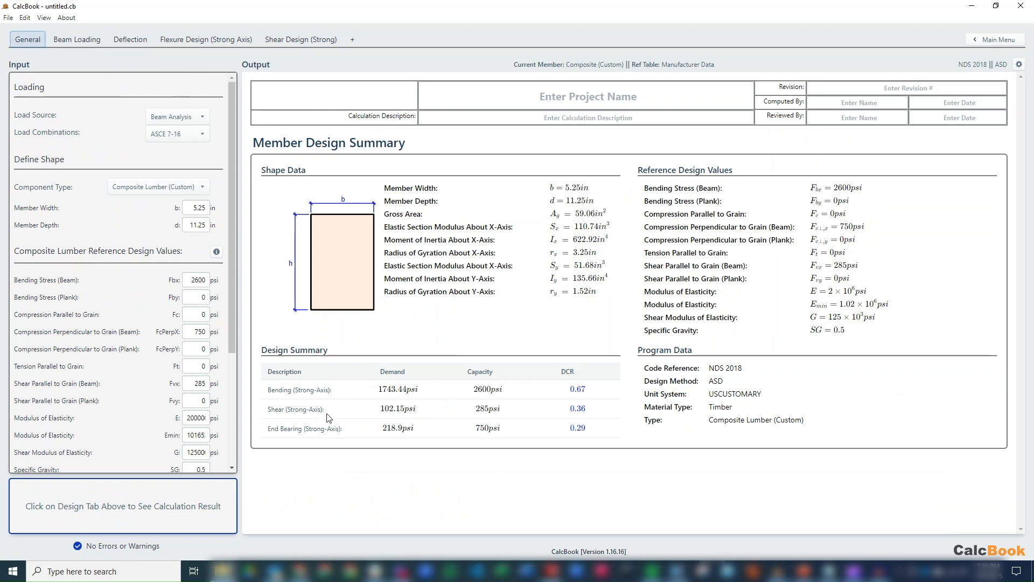
mouse_move(600, 416)
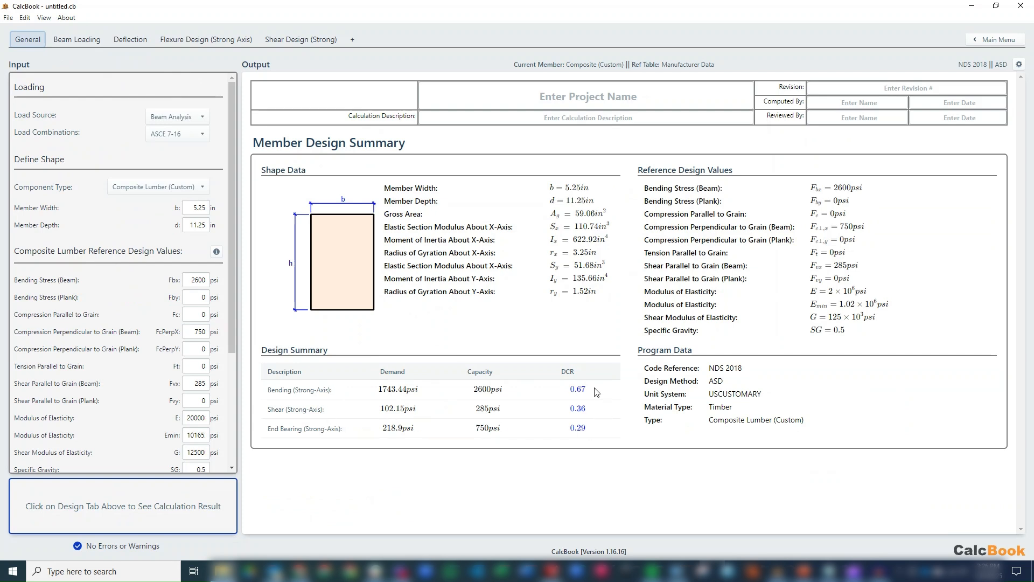
mouse_move(613, 331)
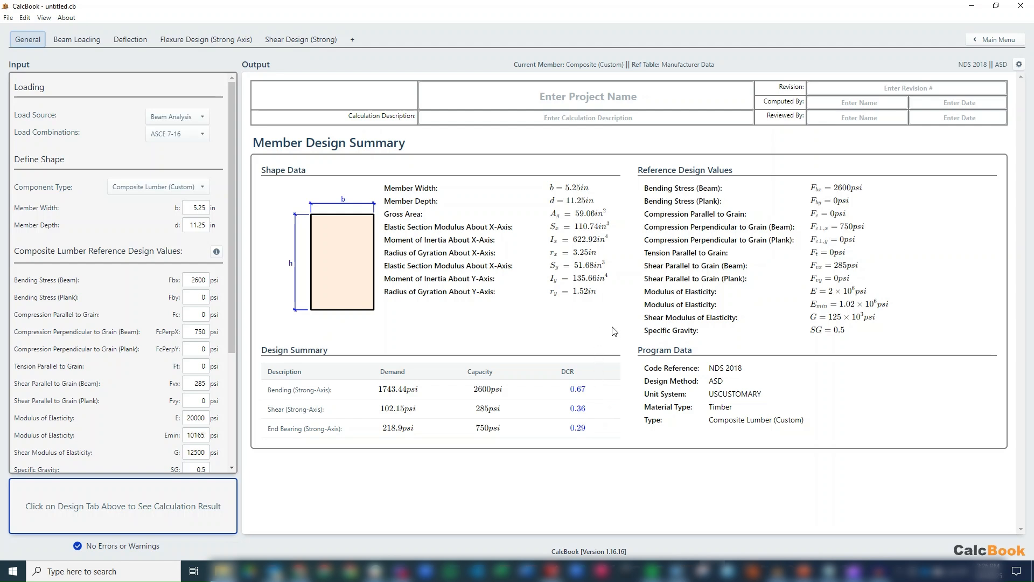
mouse_move(596, 235)
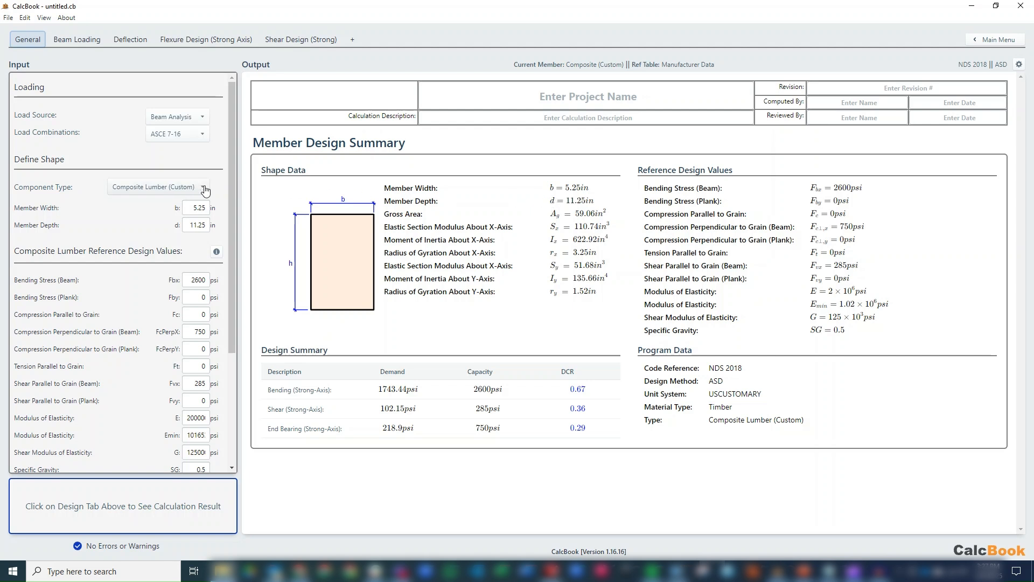
mouse_move(206, 191)
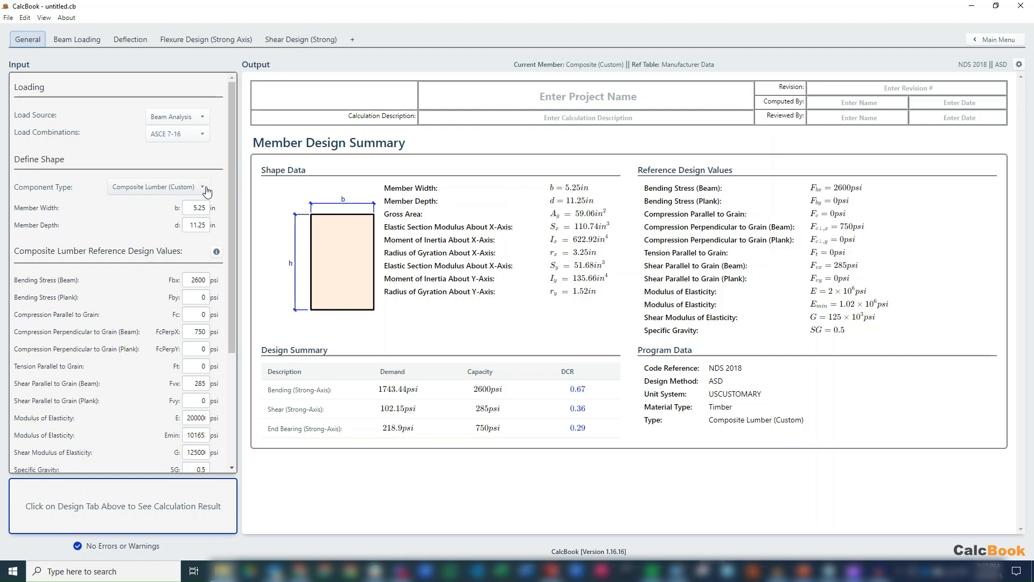